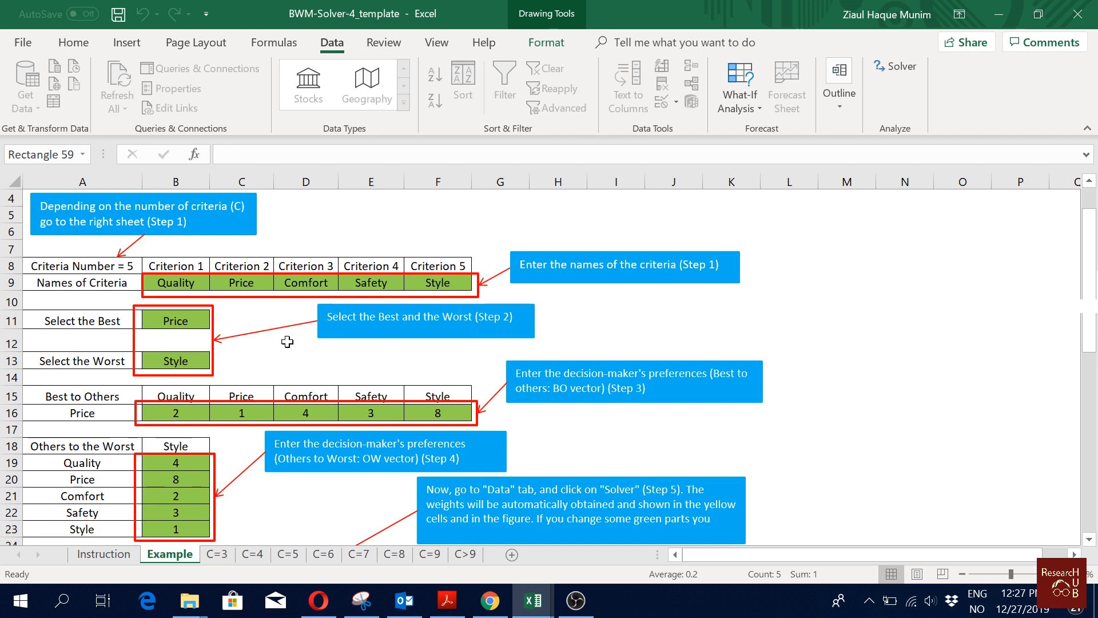
mouse_move(311, 347)
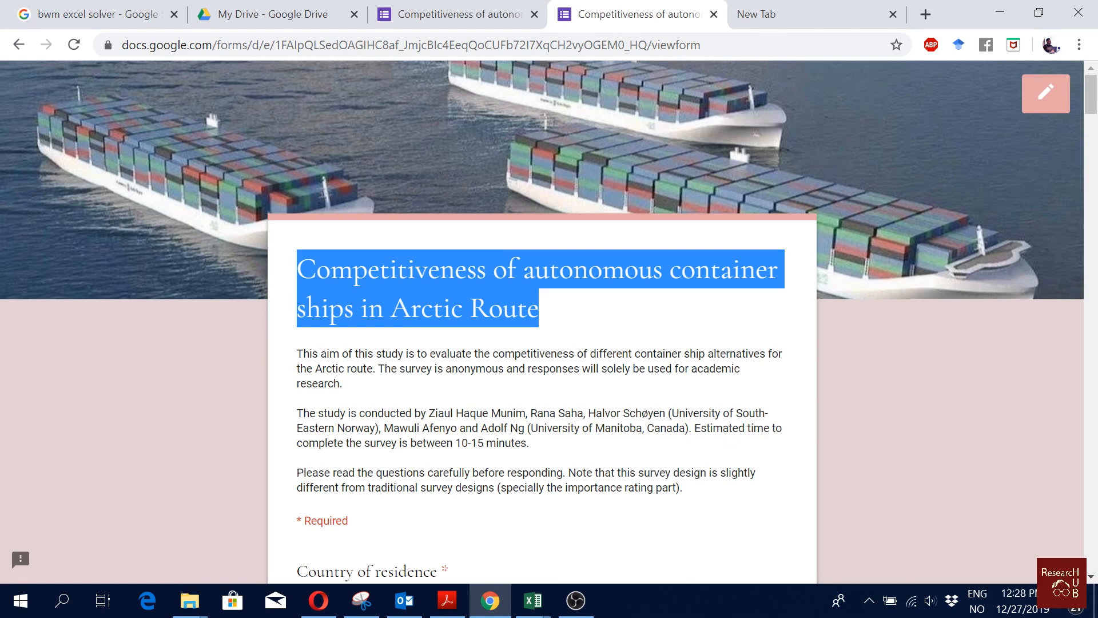
mouse_move(597, 326)
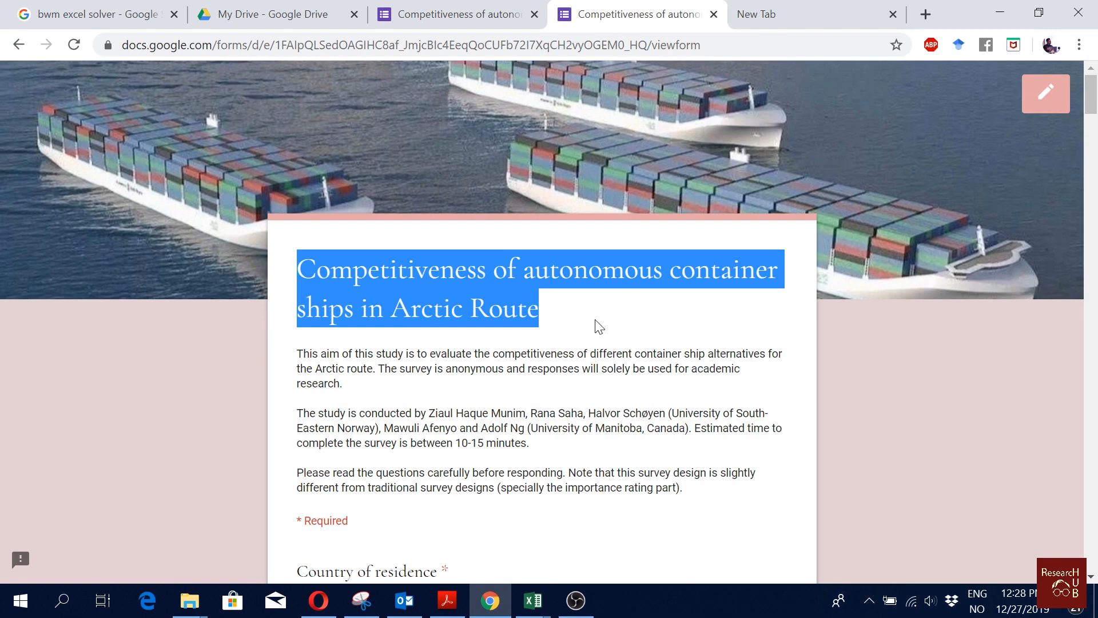
- Read through the criteria list, marking the Cost-effectiveness criterion while explaining it
scroll(down, 3)
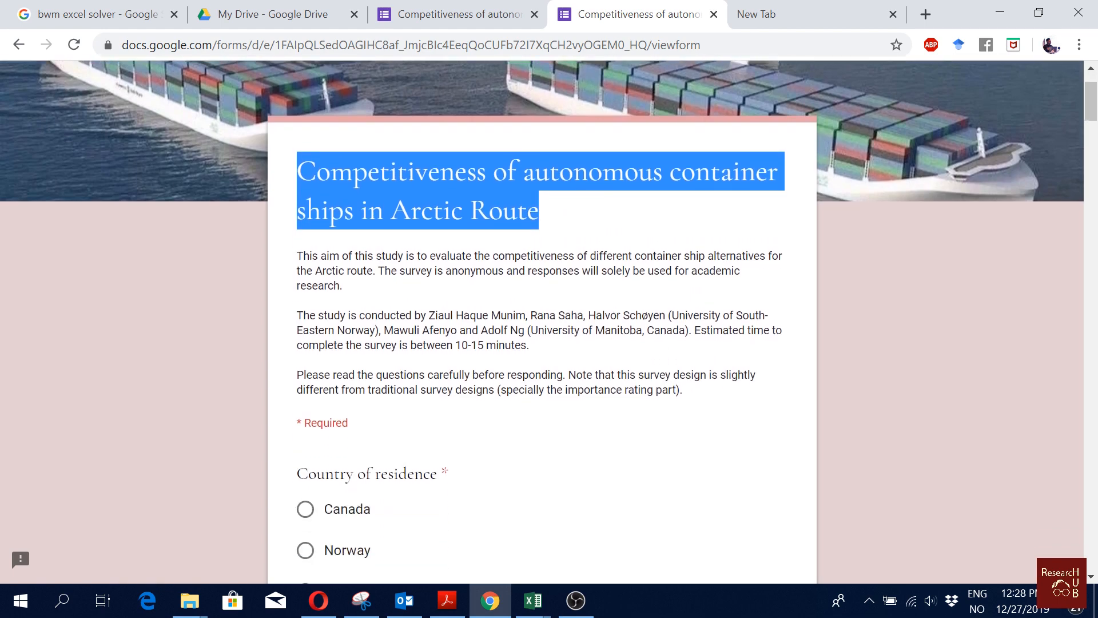
scroll(down, 3)
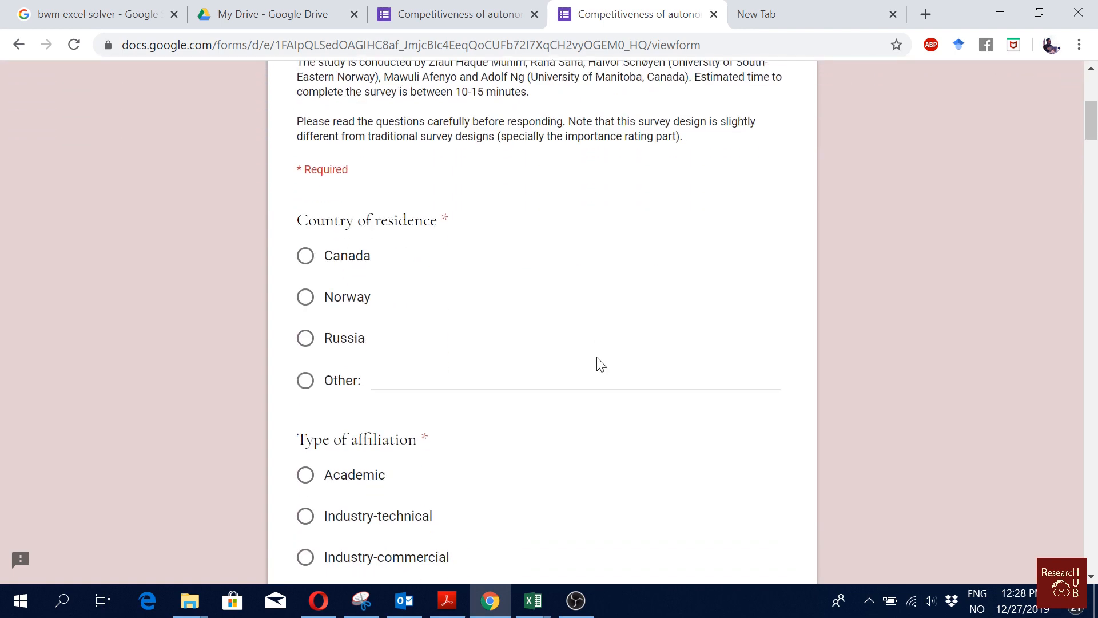
scroll(down, 3)
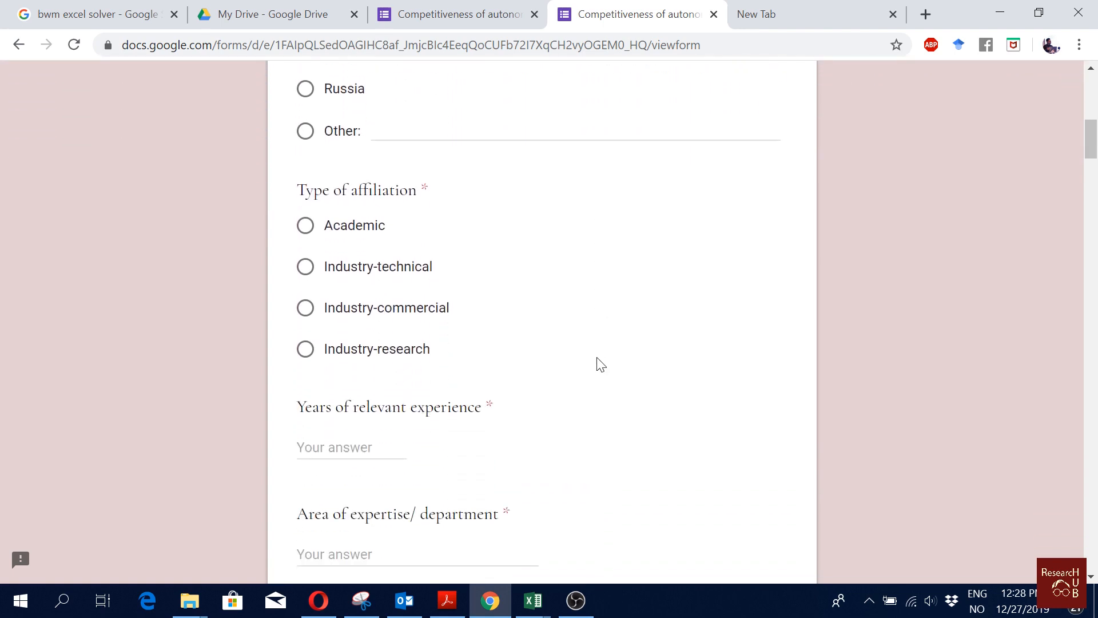
scroll(down, 3)
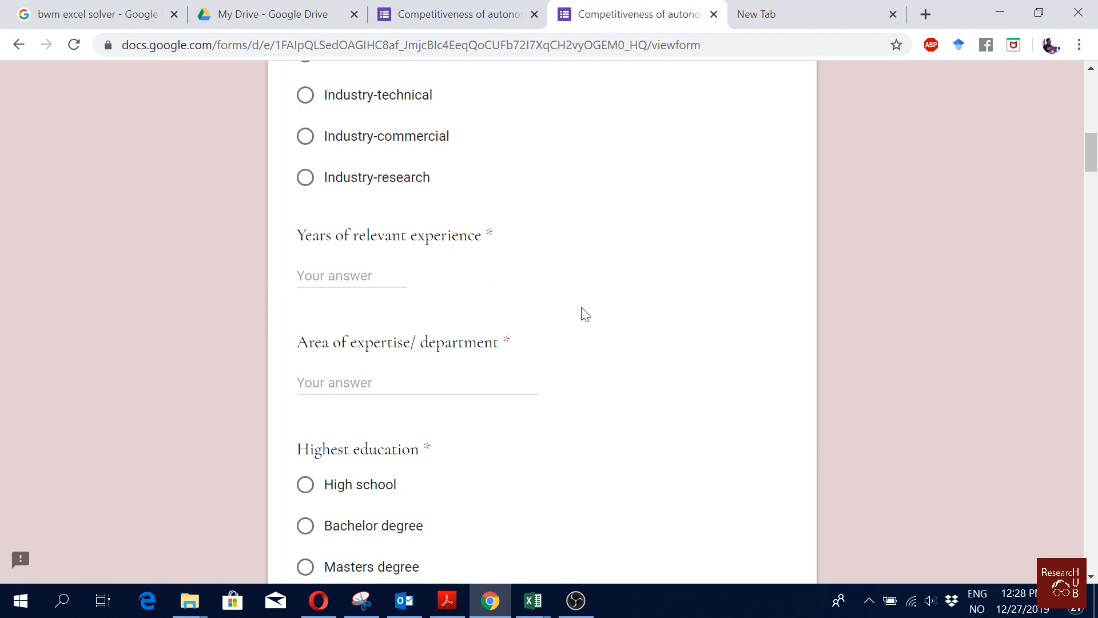
scroll(down, 3)
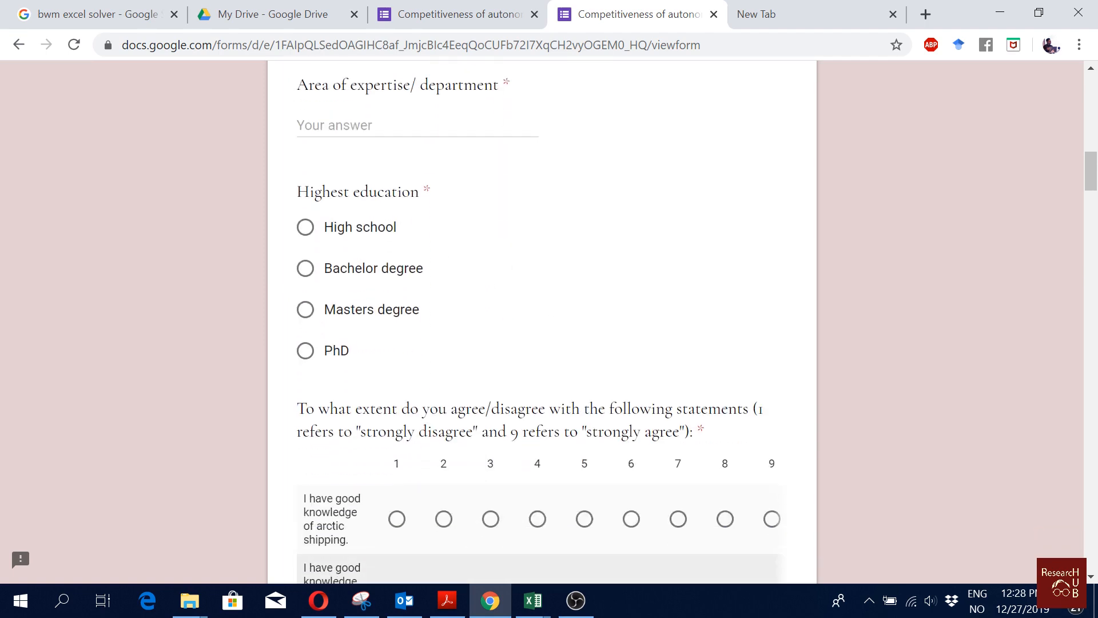
scroll(down, 3)
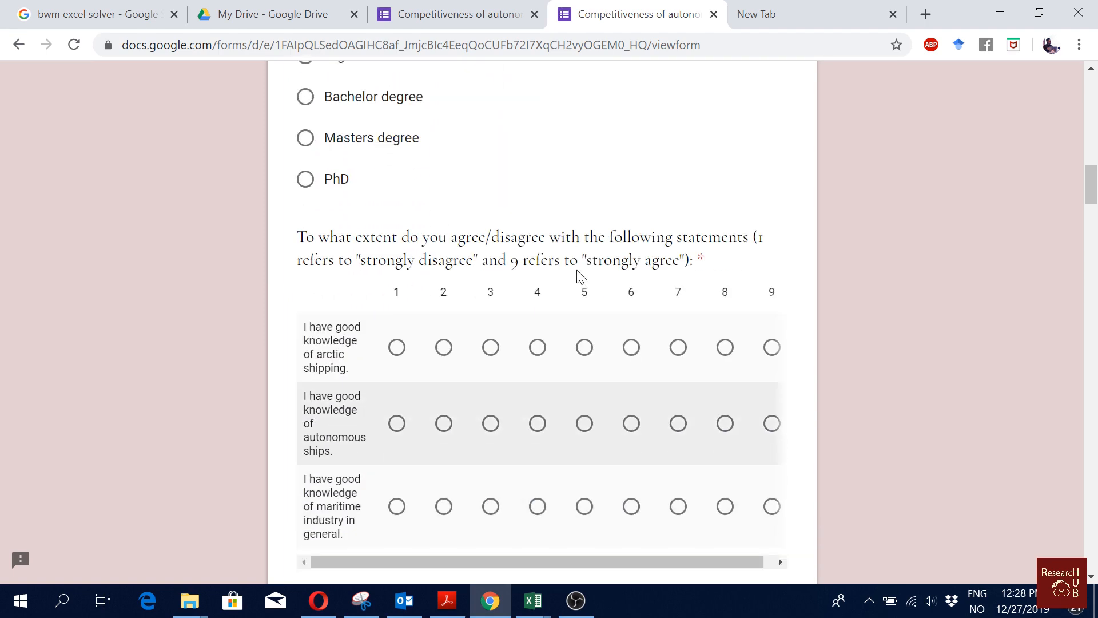
scroll(down, 3)
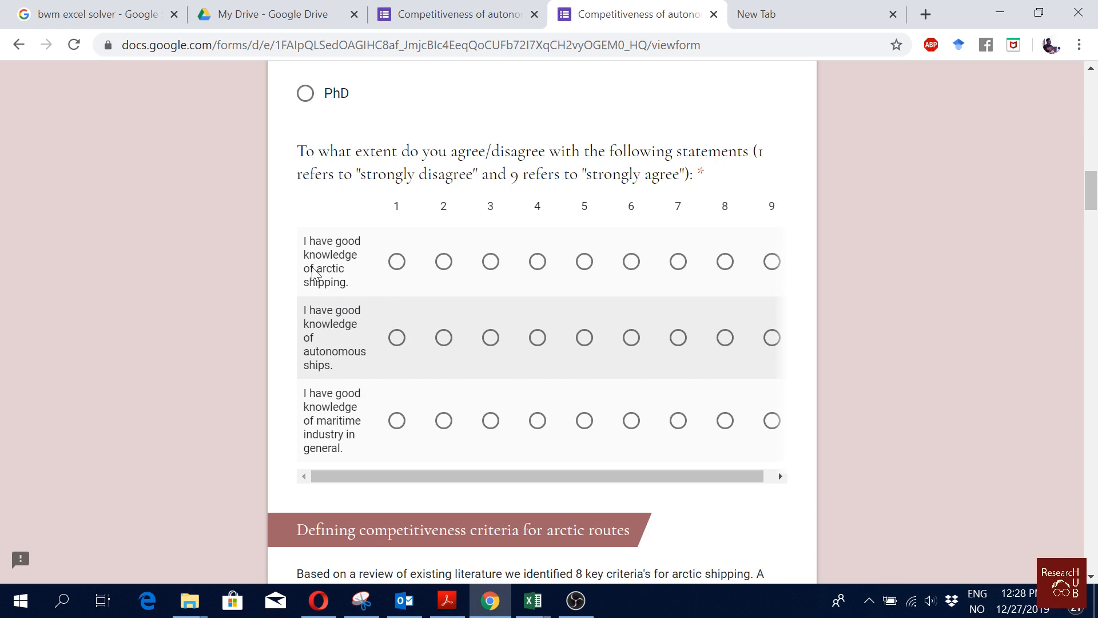
mouse_move(310, 353)
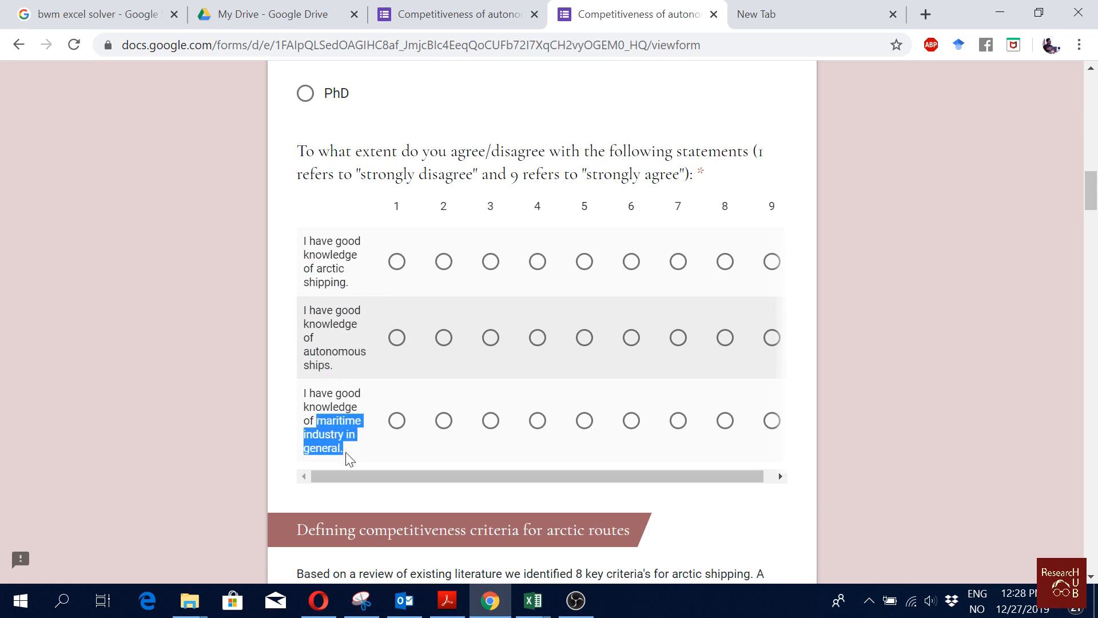
mouse_move(417, 429)
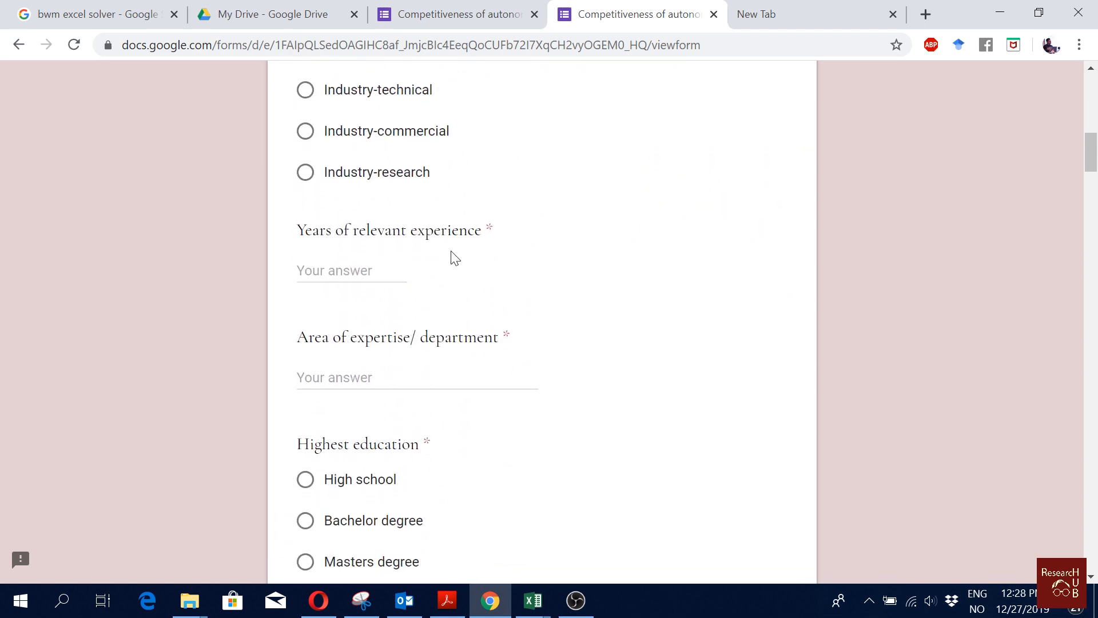
scroll(down, 3)
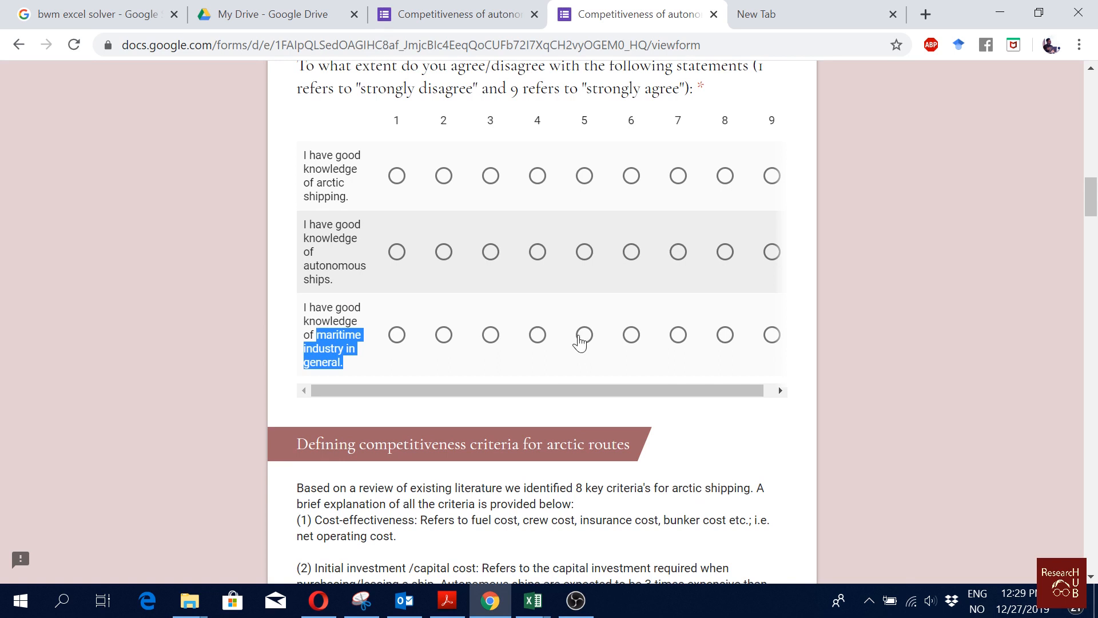
mouse_move(583, 331)
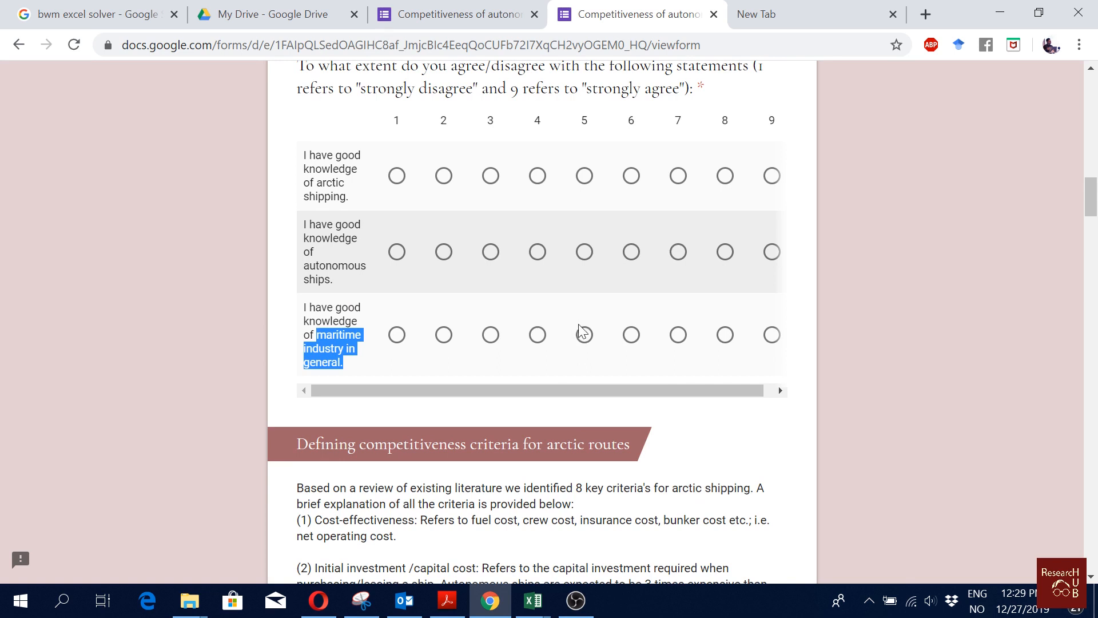
mouse_move(587, 321)
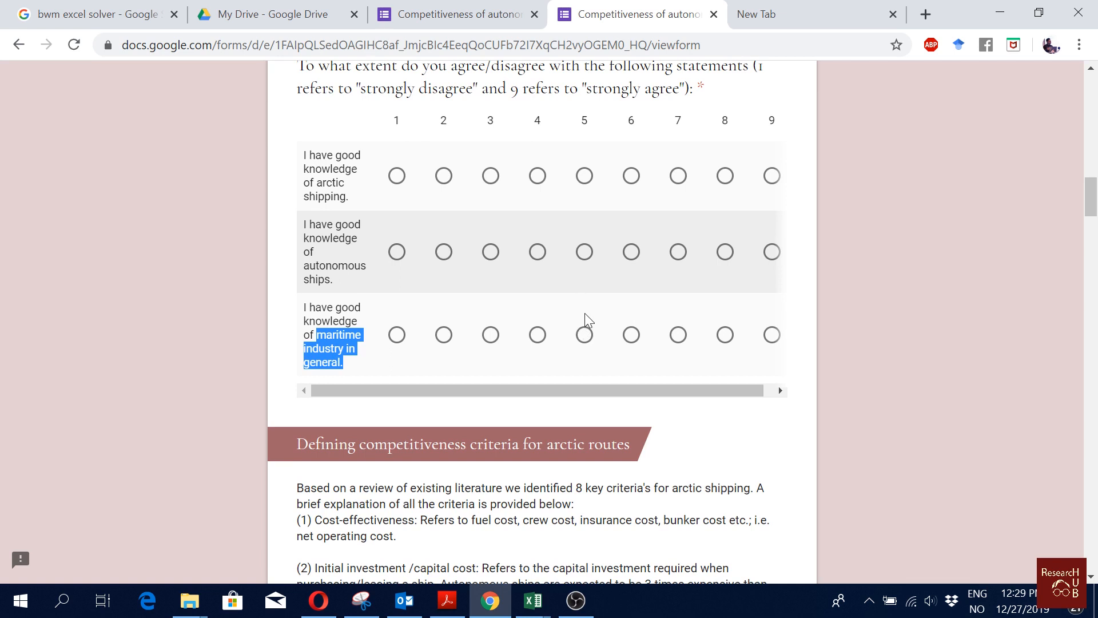
mouse_move(658, 315)
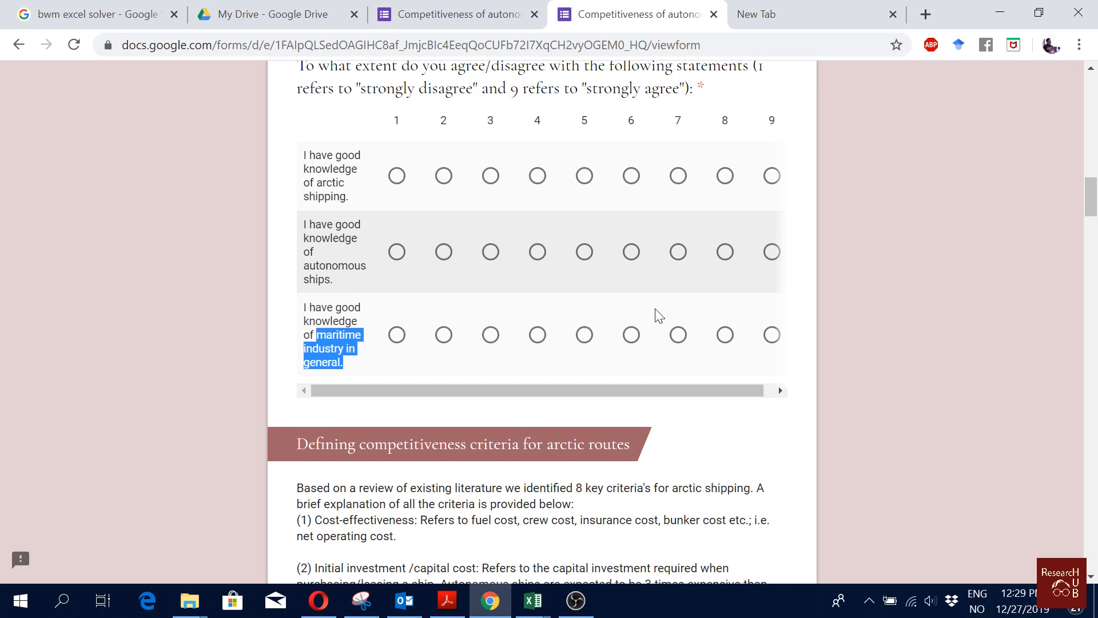
mouse_move(658, 303)
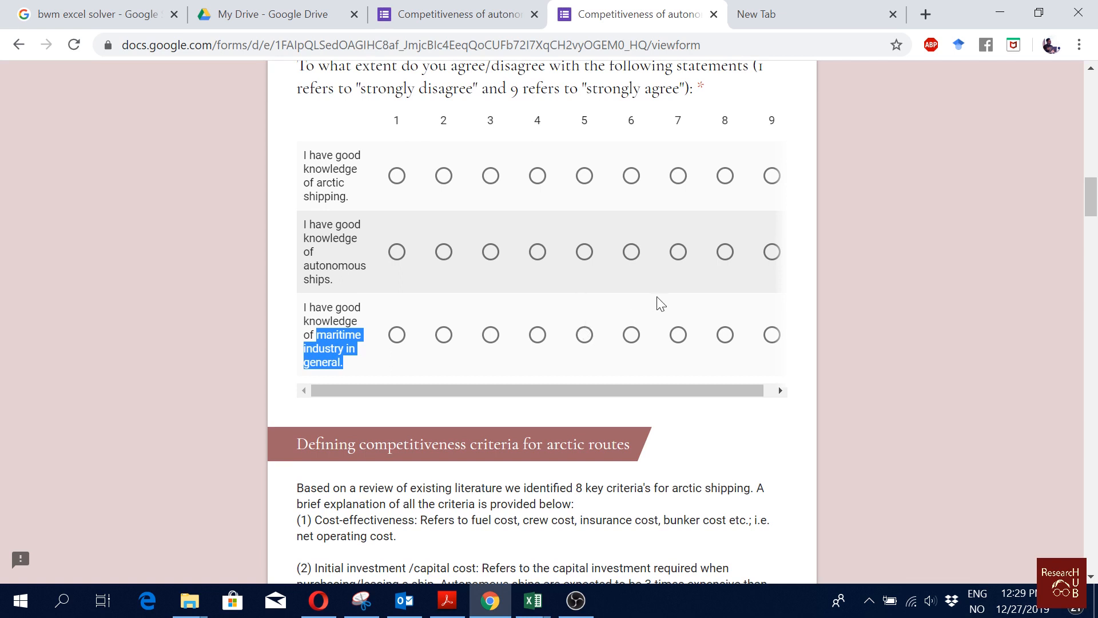
scroll(down, 3)
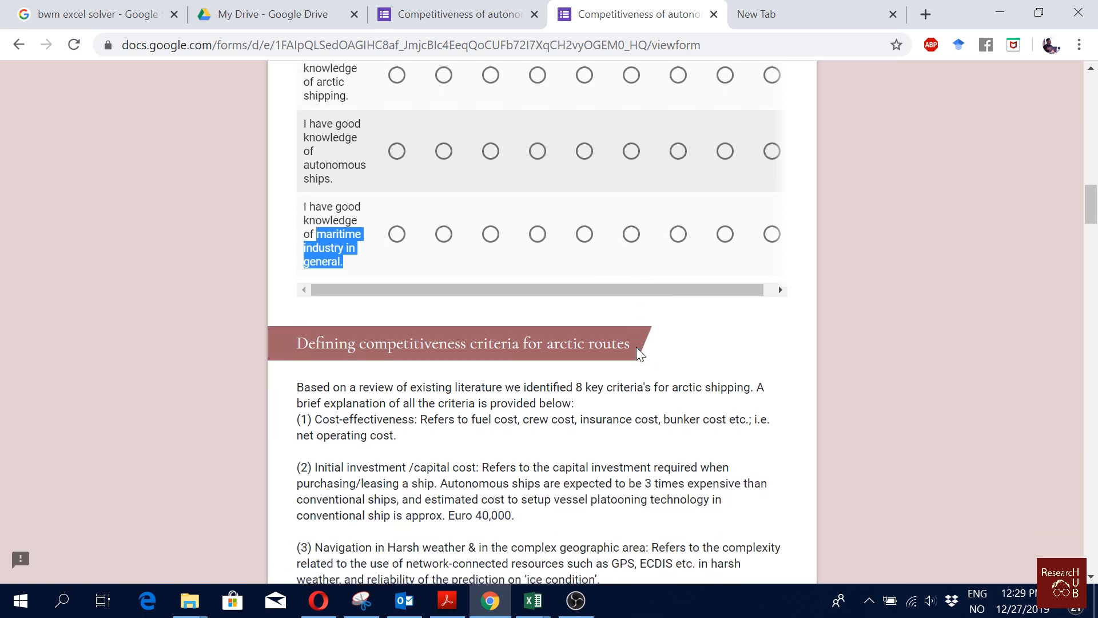
scroll(down, 3)
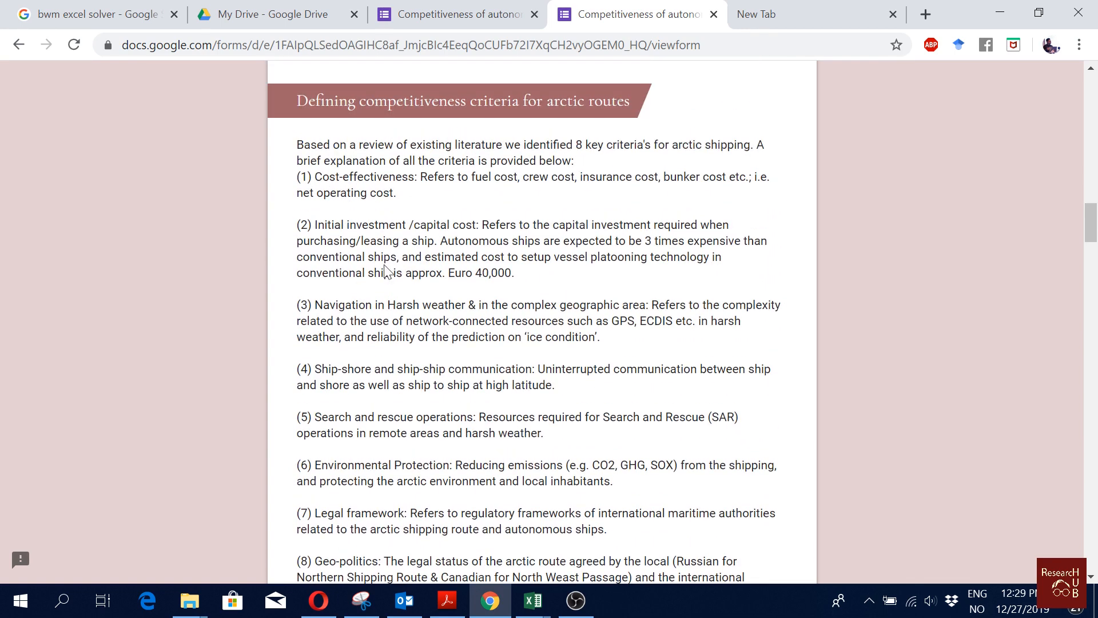
double_click(355, 176)
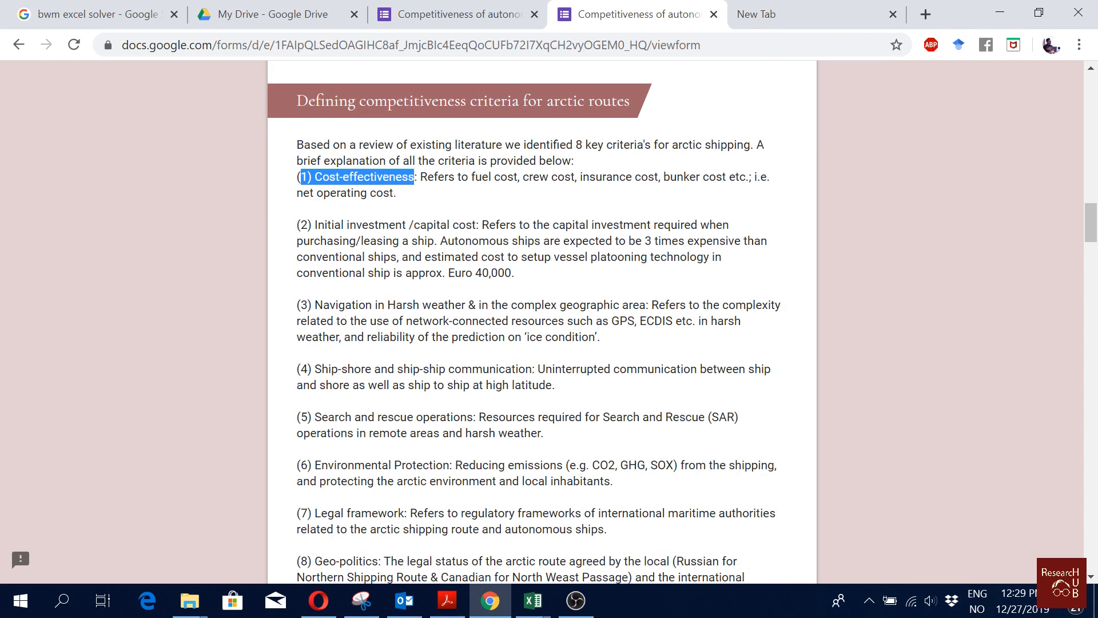
scroll(down, 3)
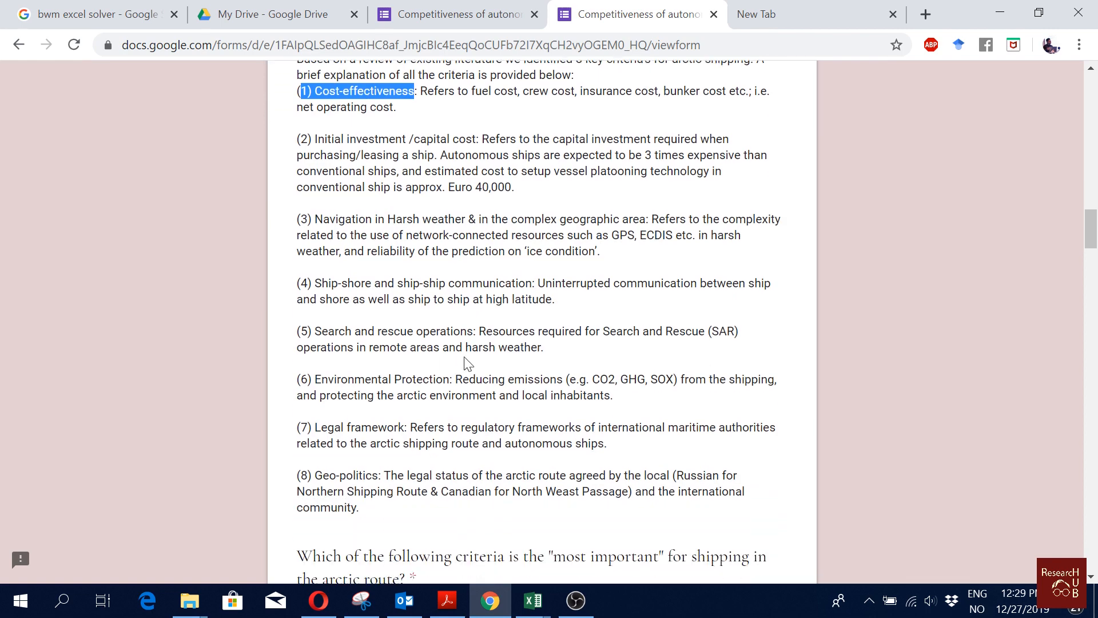
scroll(down, 3)
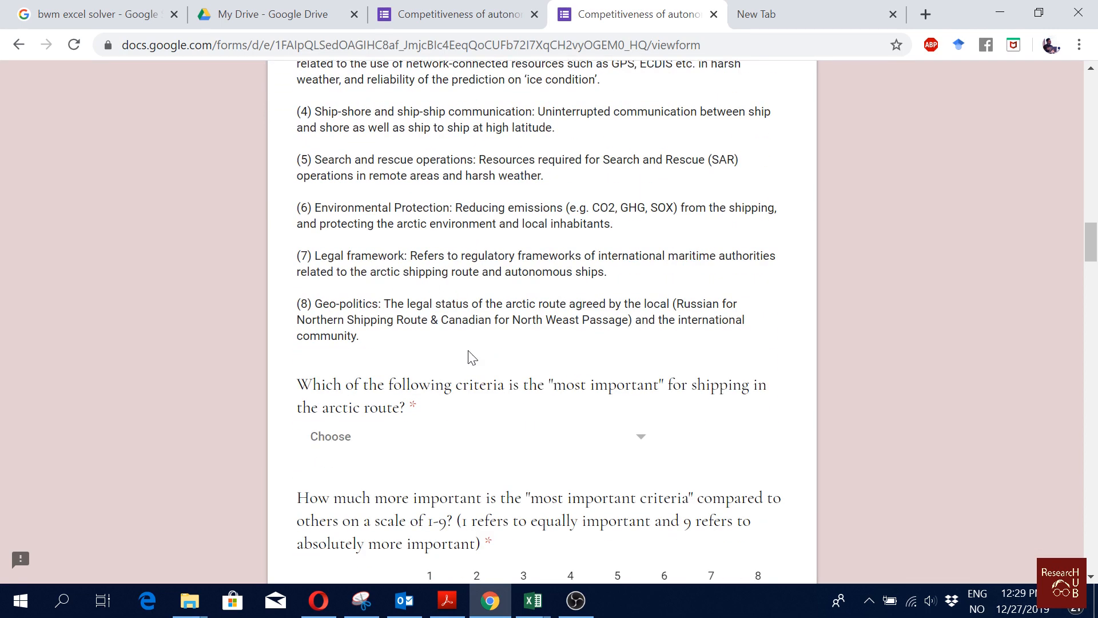
scroll(down, 3)
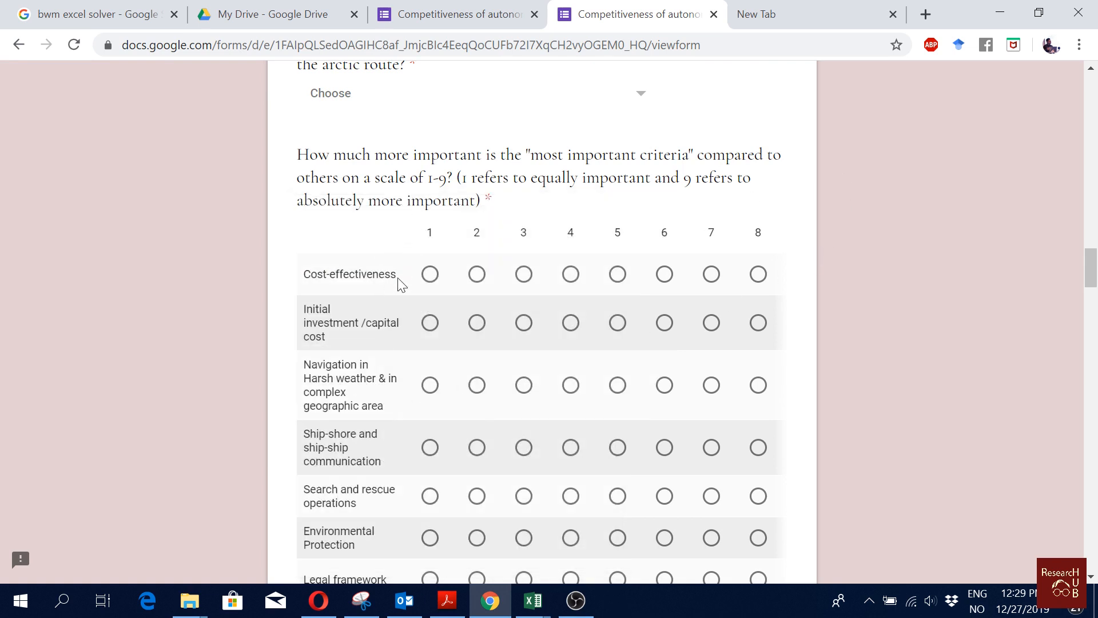
scroll(down, 3)
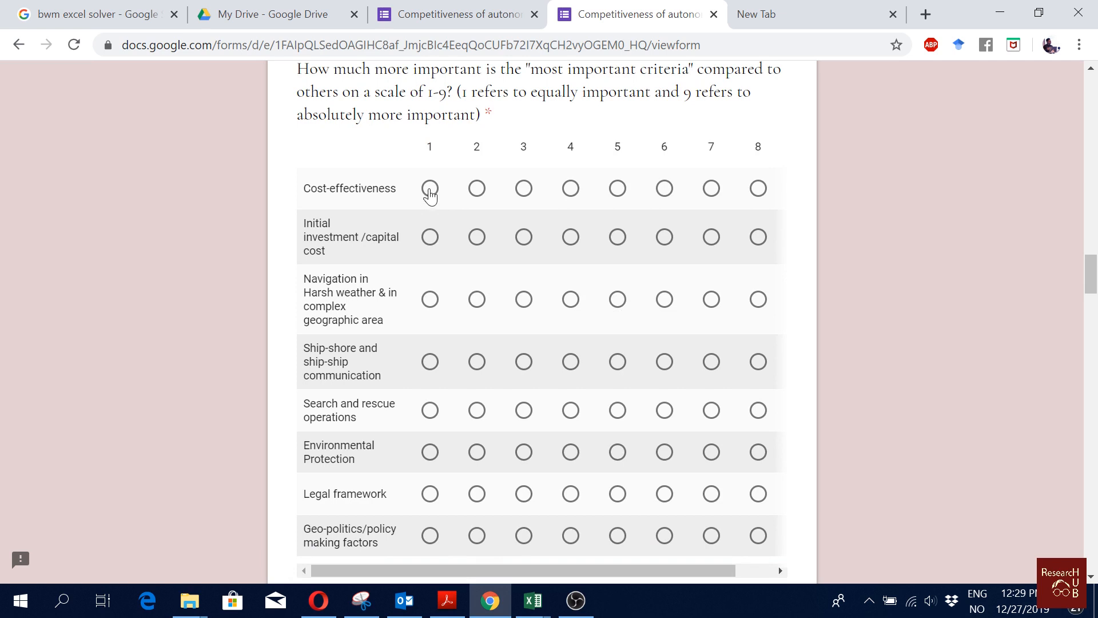
mouse_move(483, 262)
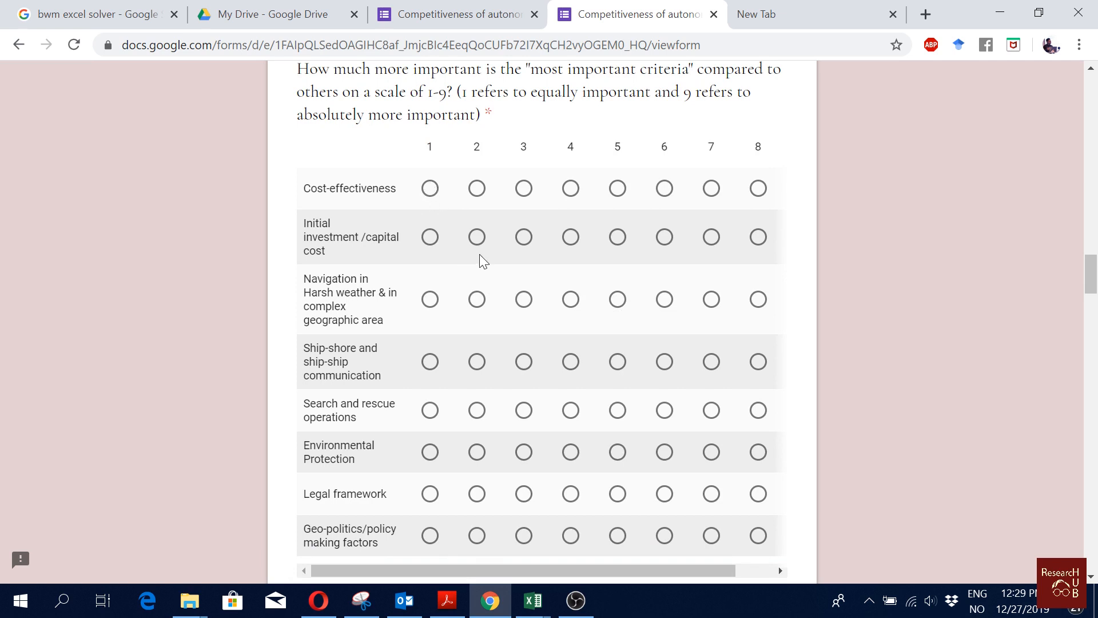
- Choose Cost-effectiveness as most important and rate itself 1, initial investment cost 3, harsh-weather navigation 4
click(478, 178)
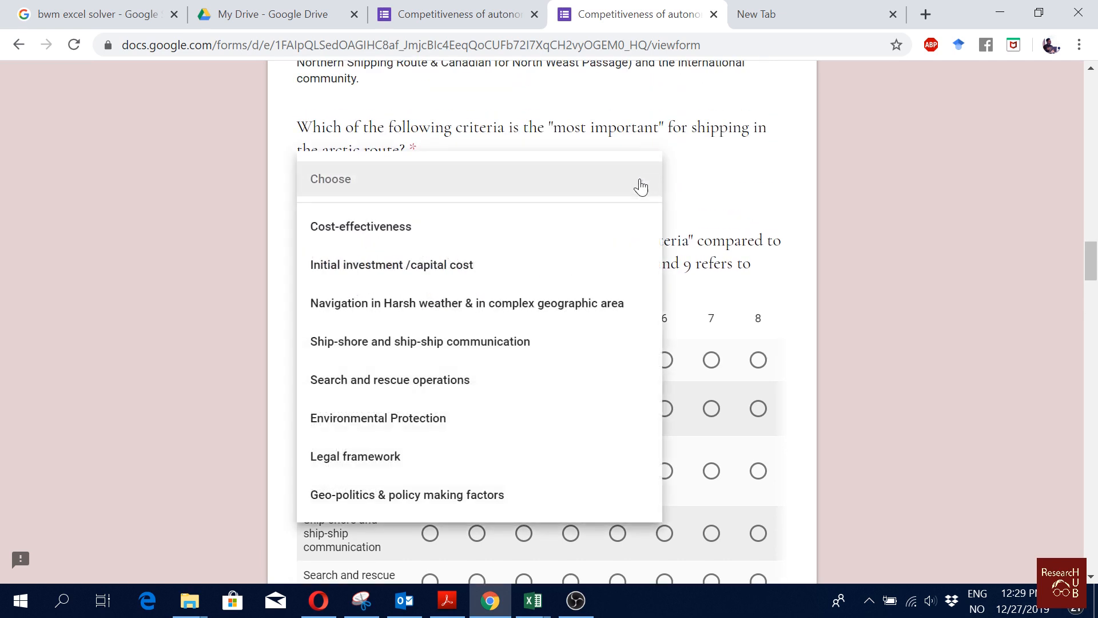
click(360, 225)
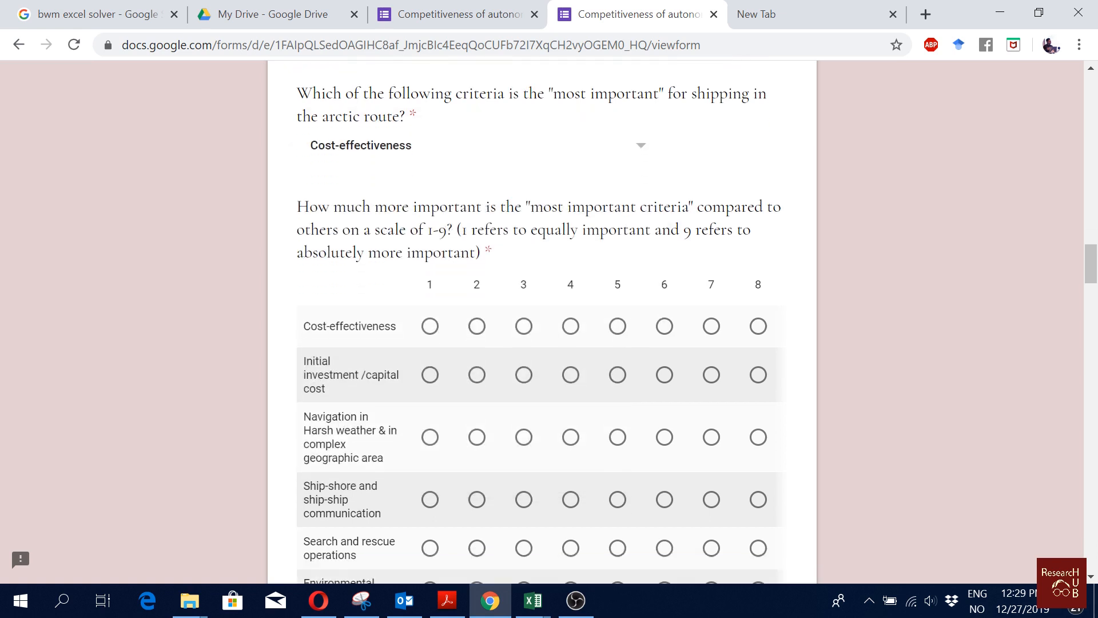
click(430, 273)
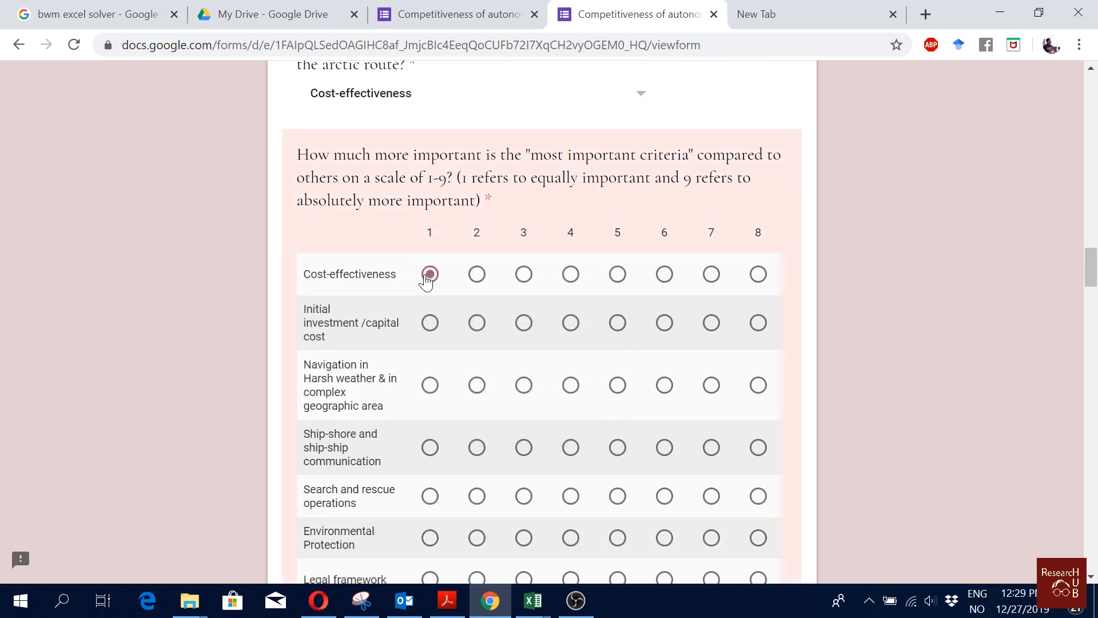
click(429, 274)
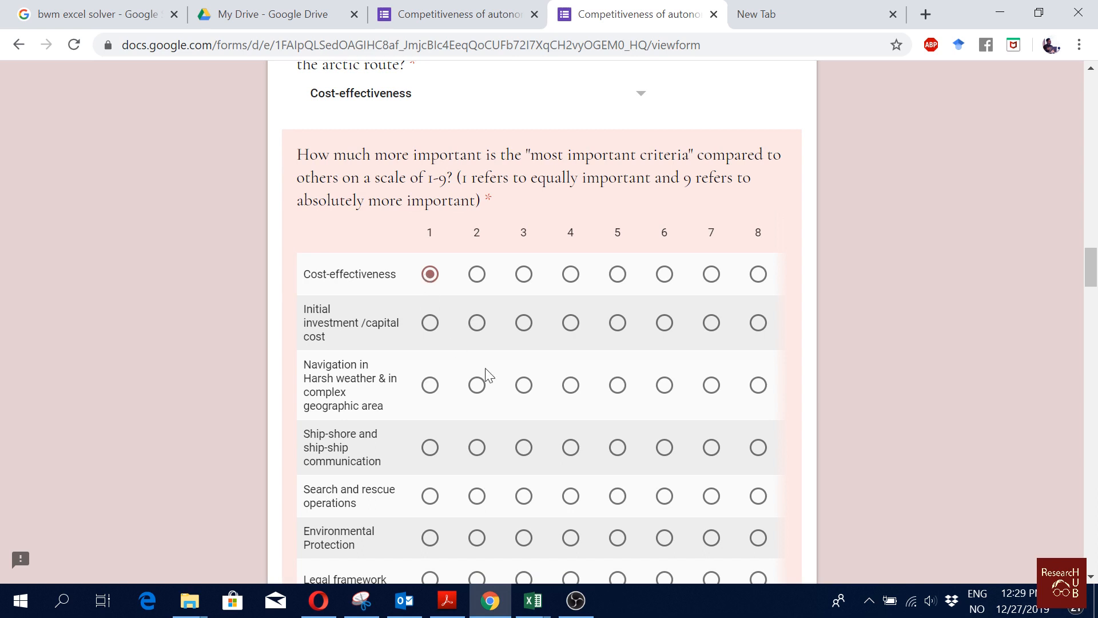
click(524, 384)
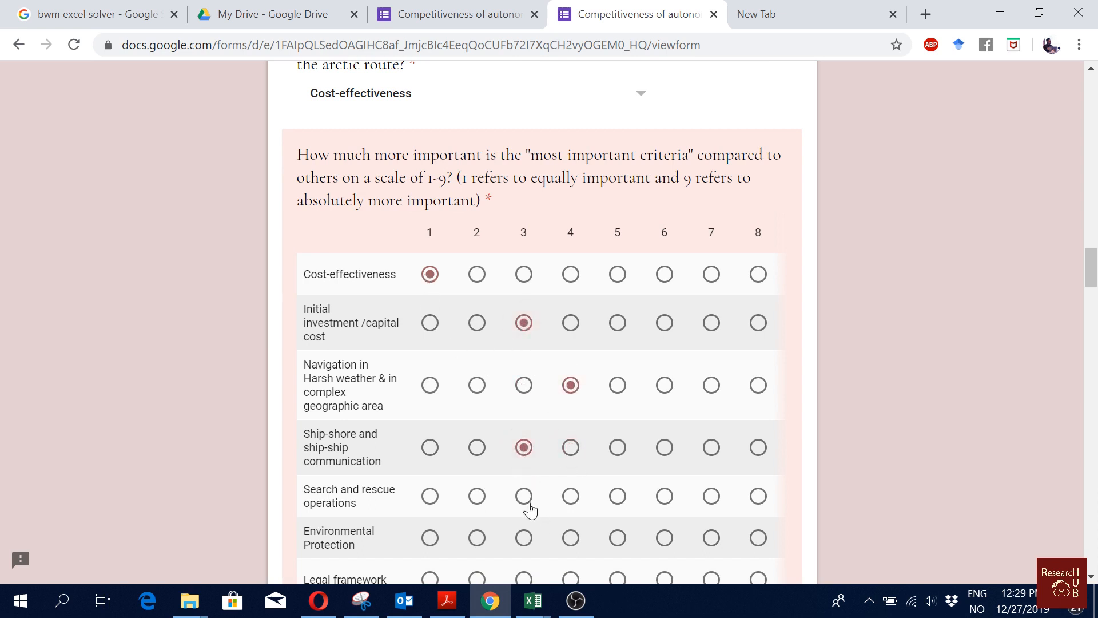
scroll(down, 3)
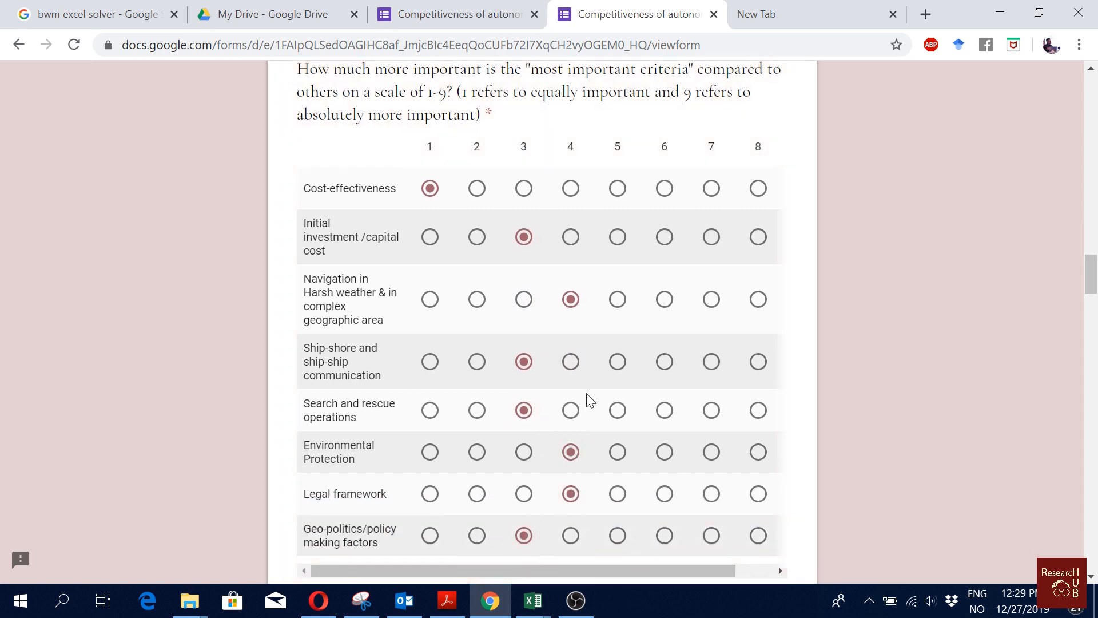
mouse_move(586, 384)
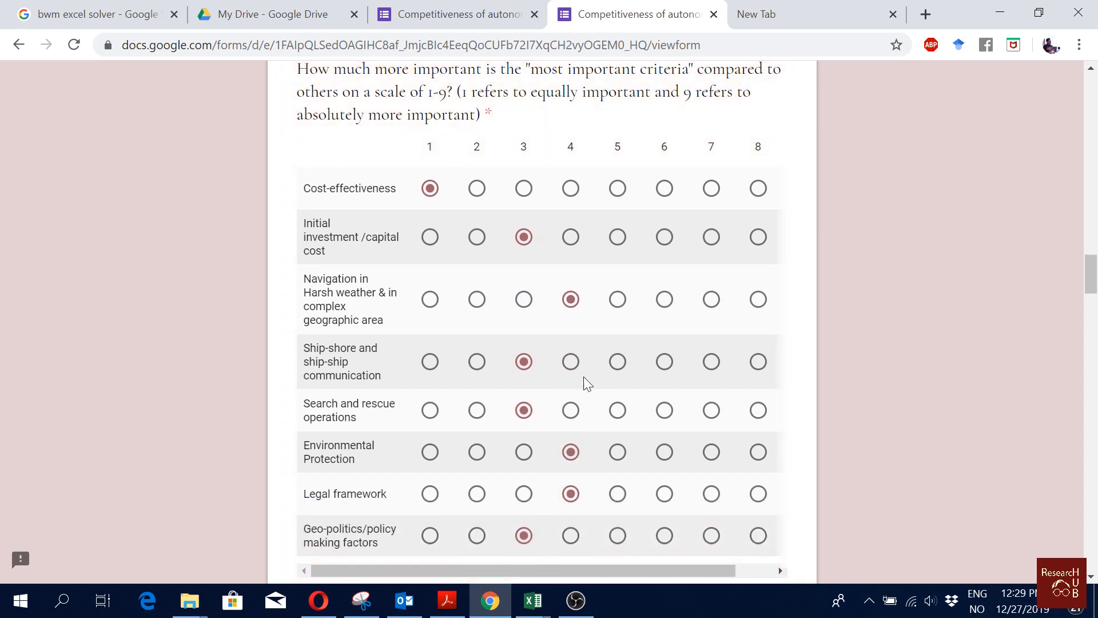
scroll(down, 3)
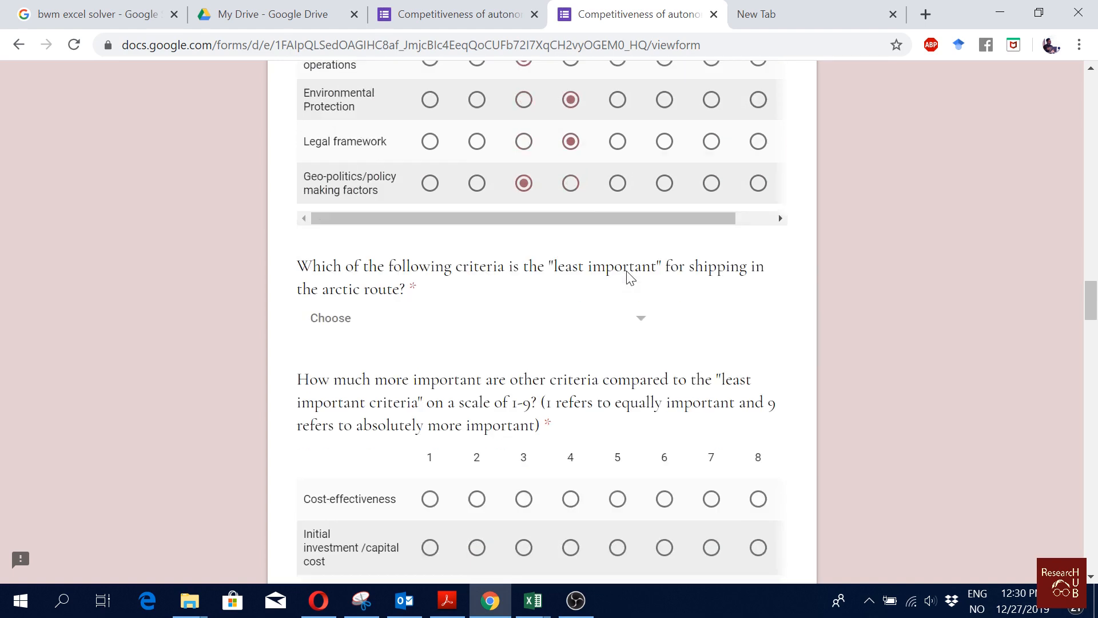
scroll(down, 3)
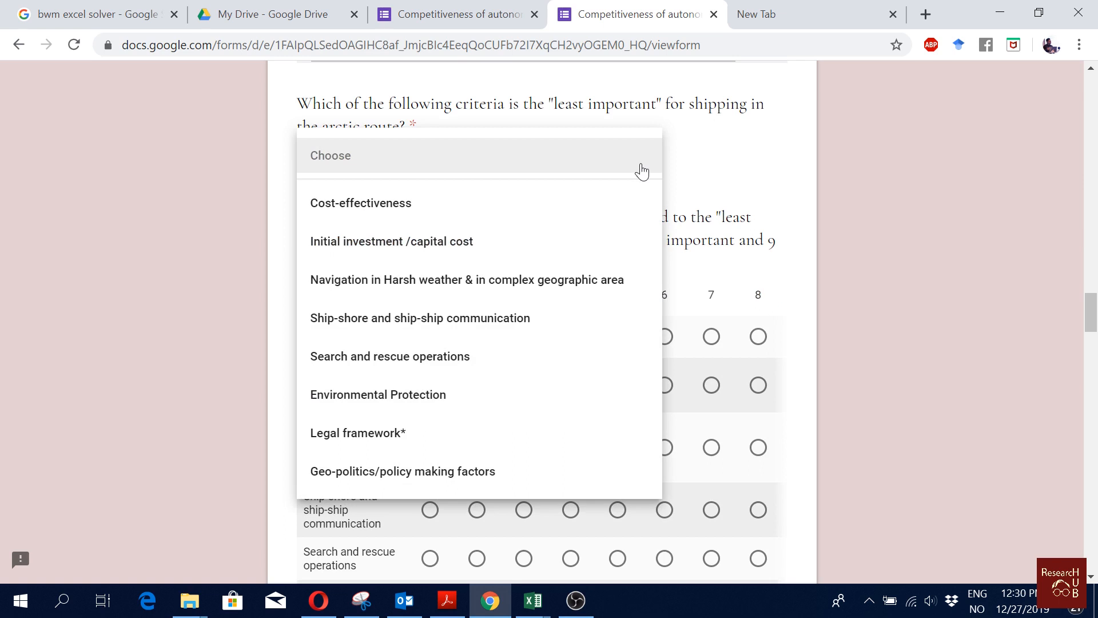
mouse_move(537, 409)
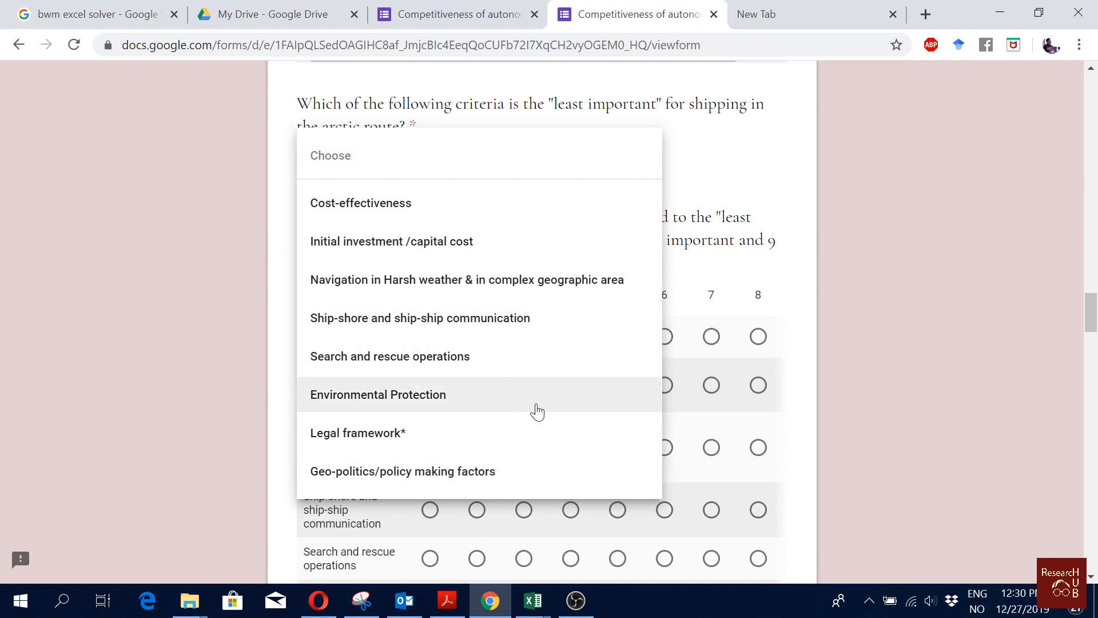
mouse_move(488, 340)
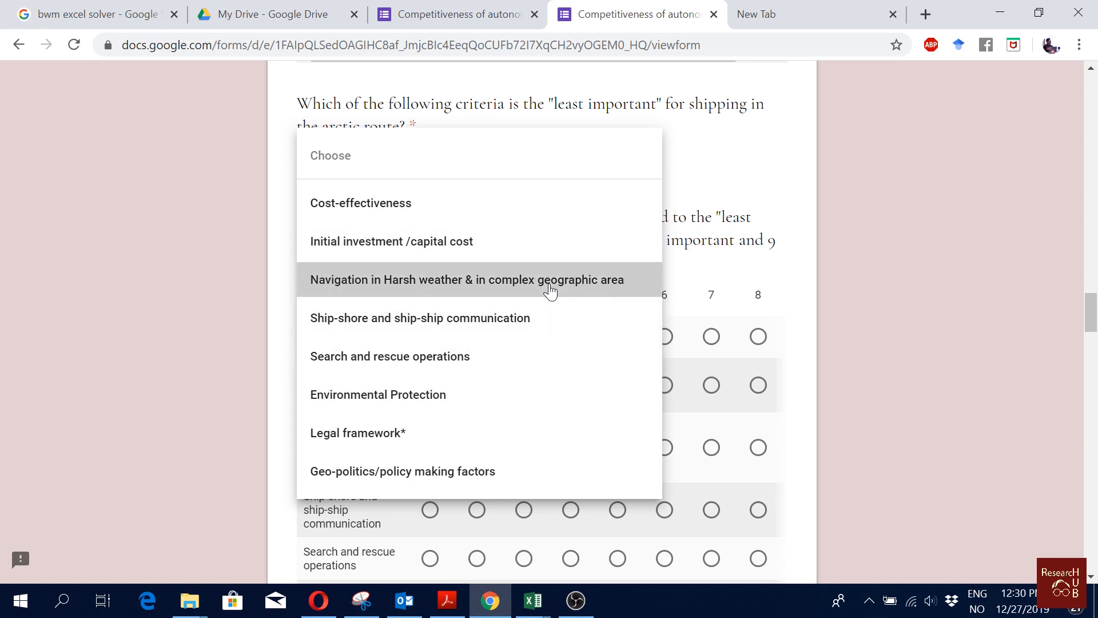
- Pick Navigation in Harsh weather as least important and rate the Navigation criterion against it
click(466, 278)
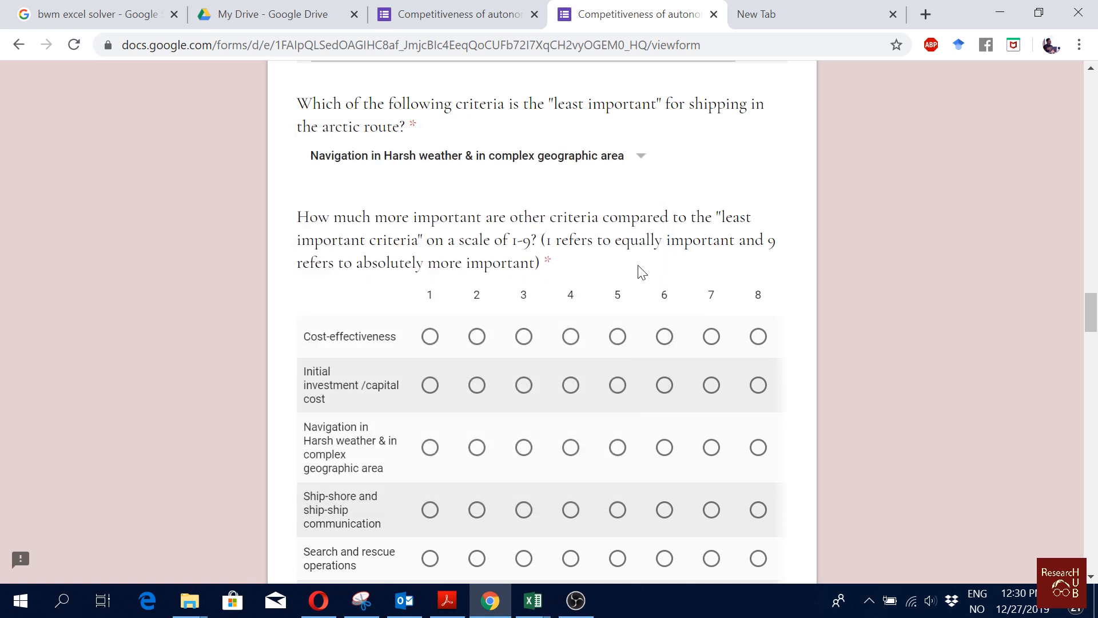
scroll(down, 3)
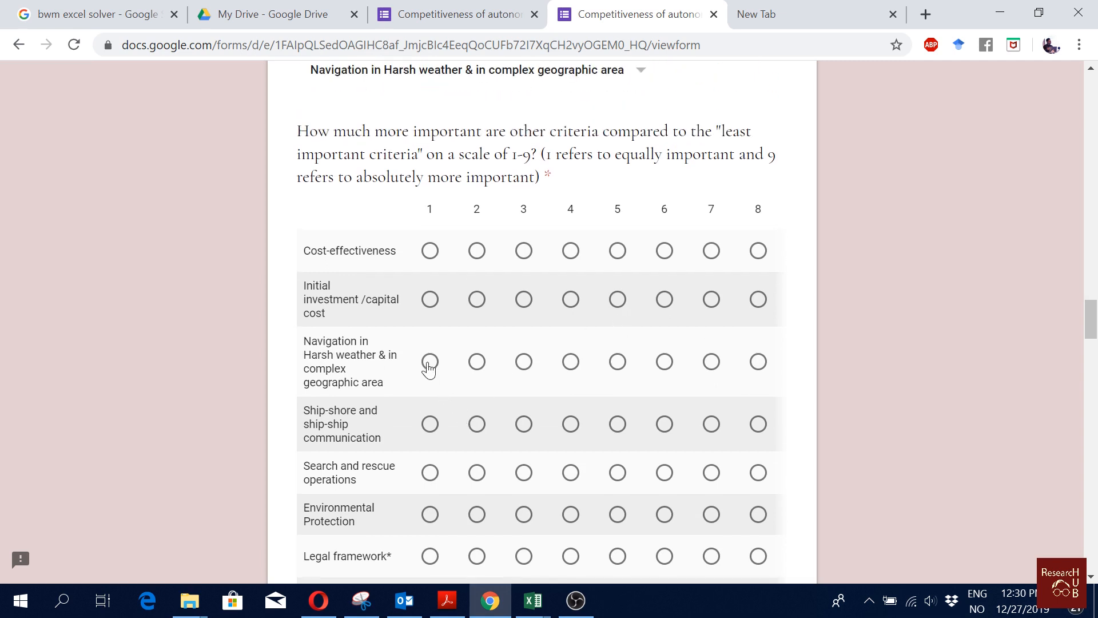
click(430, 361)
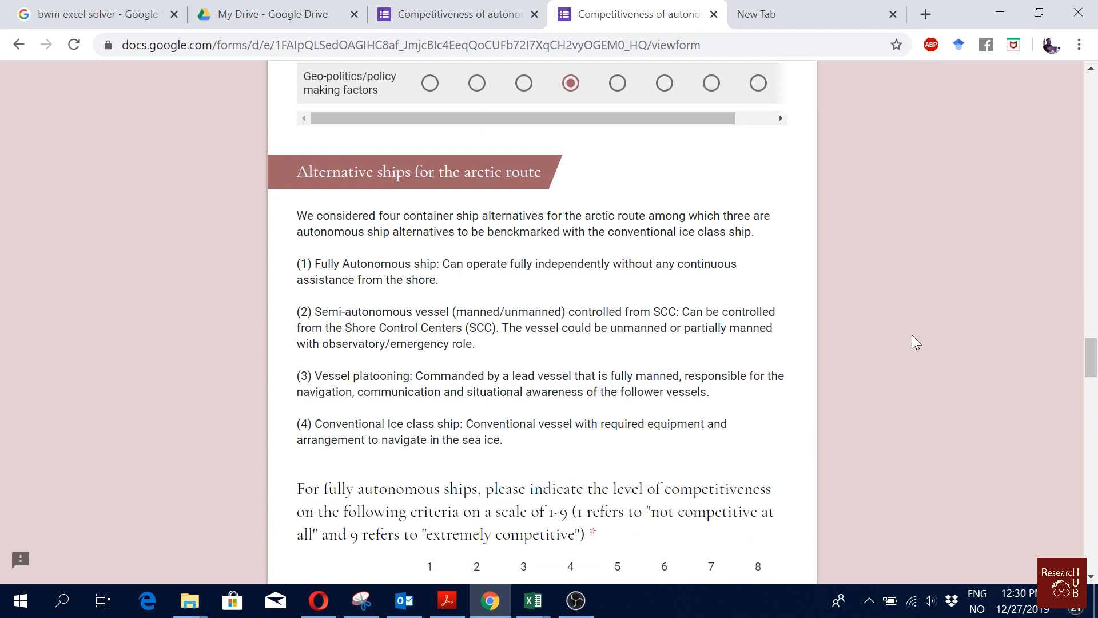
scroll(down, 3)
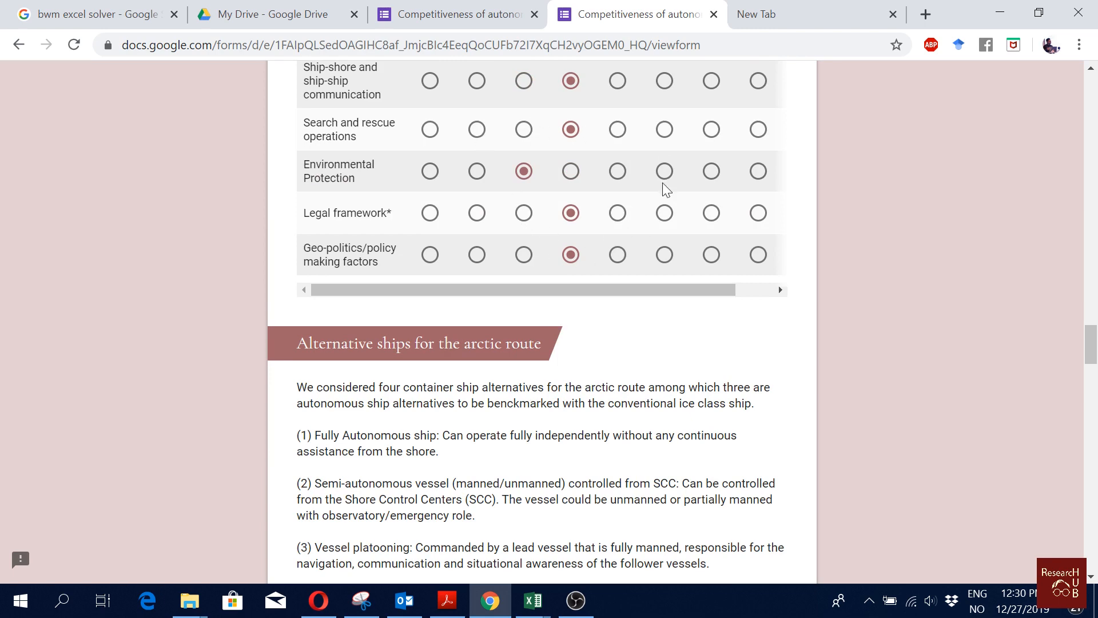
scroll(down, 3)
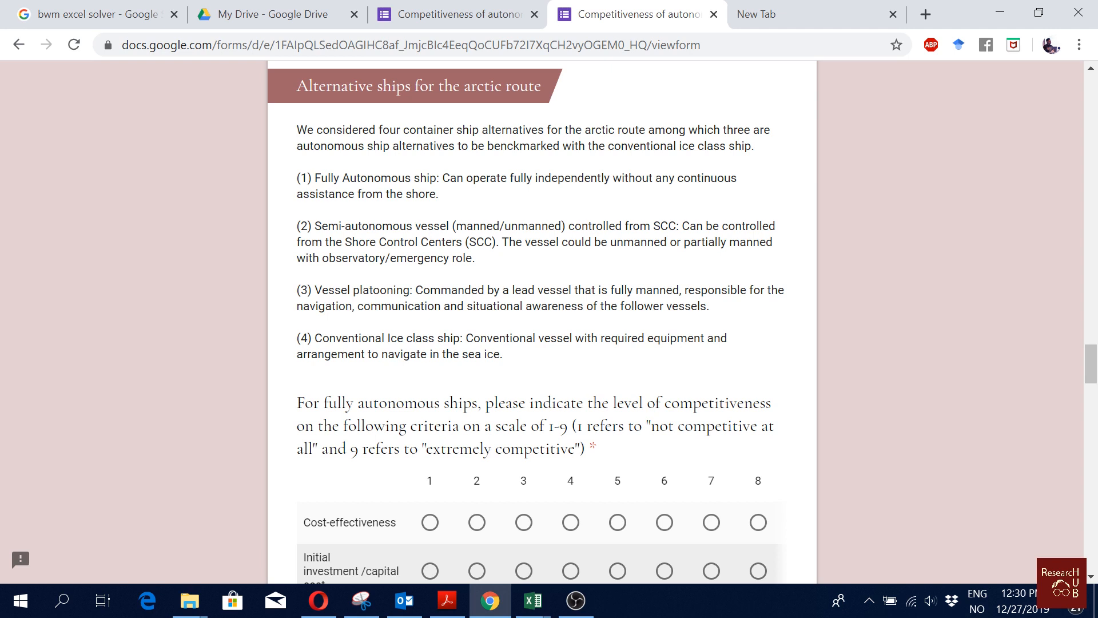
drag(315, 225, 467, 225)
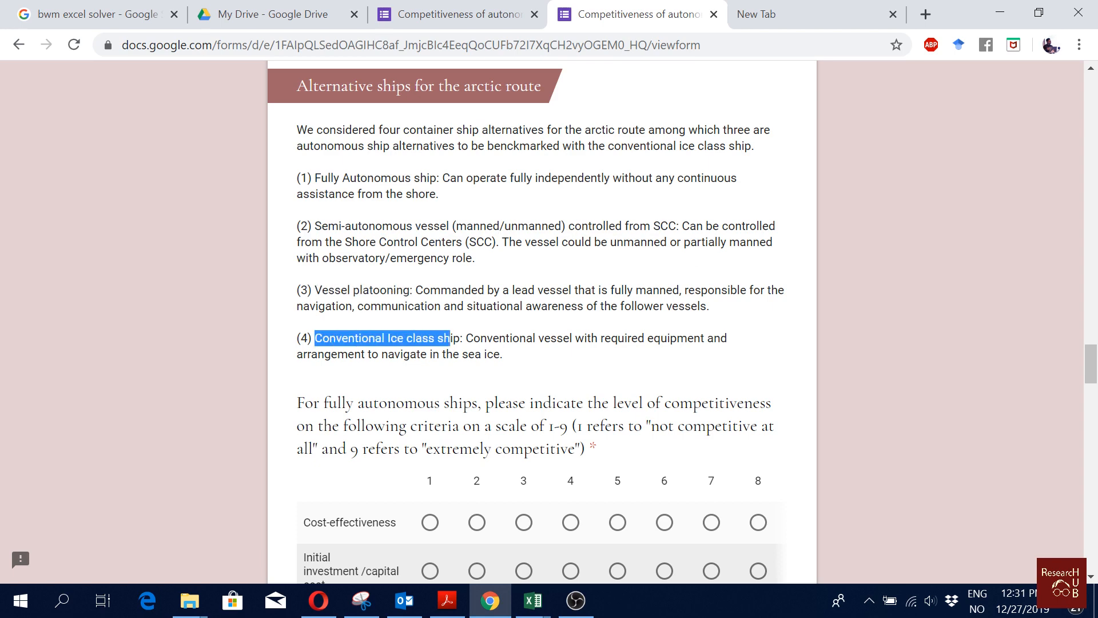
scroll(down, 3)
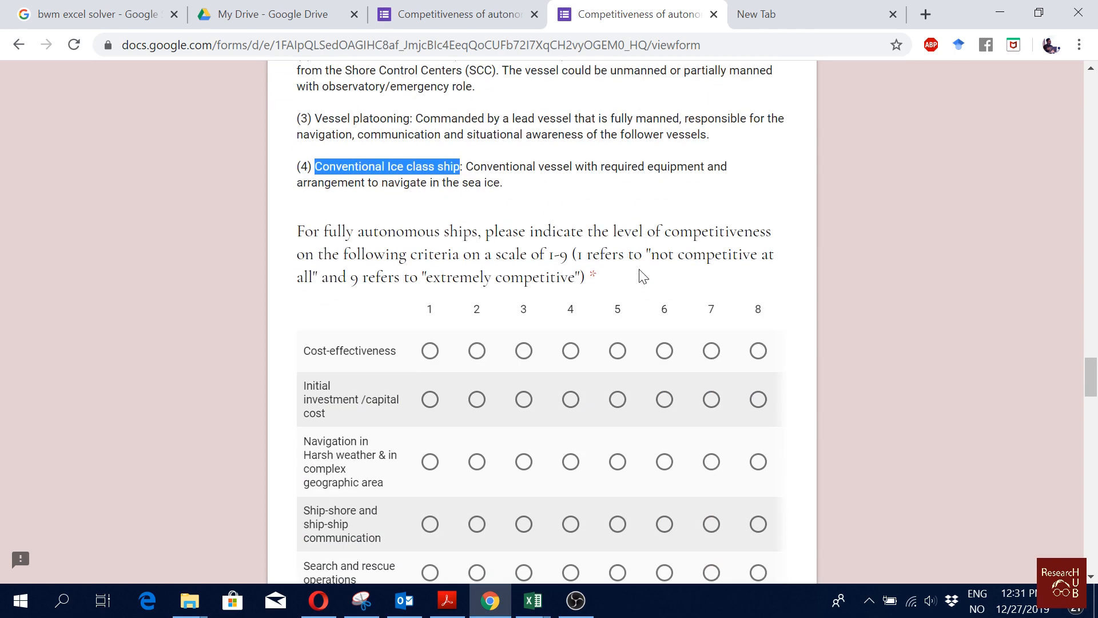
- Rate Cost-effectiveness for fully autonomous ships, then pass the remaining ship grids down to Submit
scroll(down, 3)
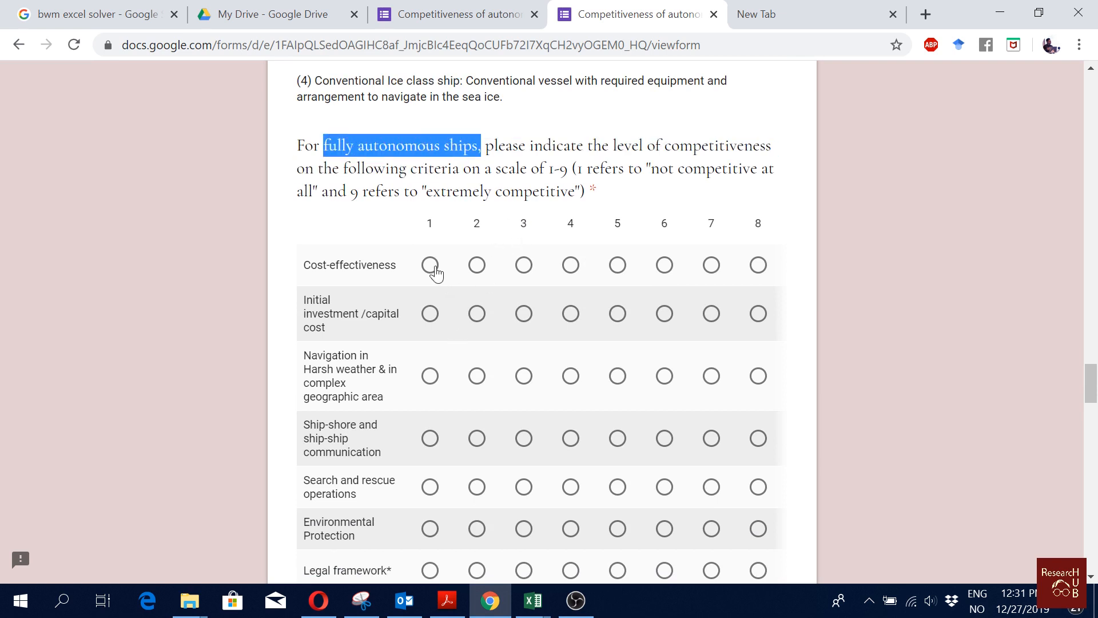
click(570, 265)
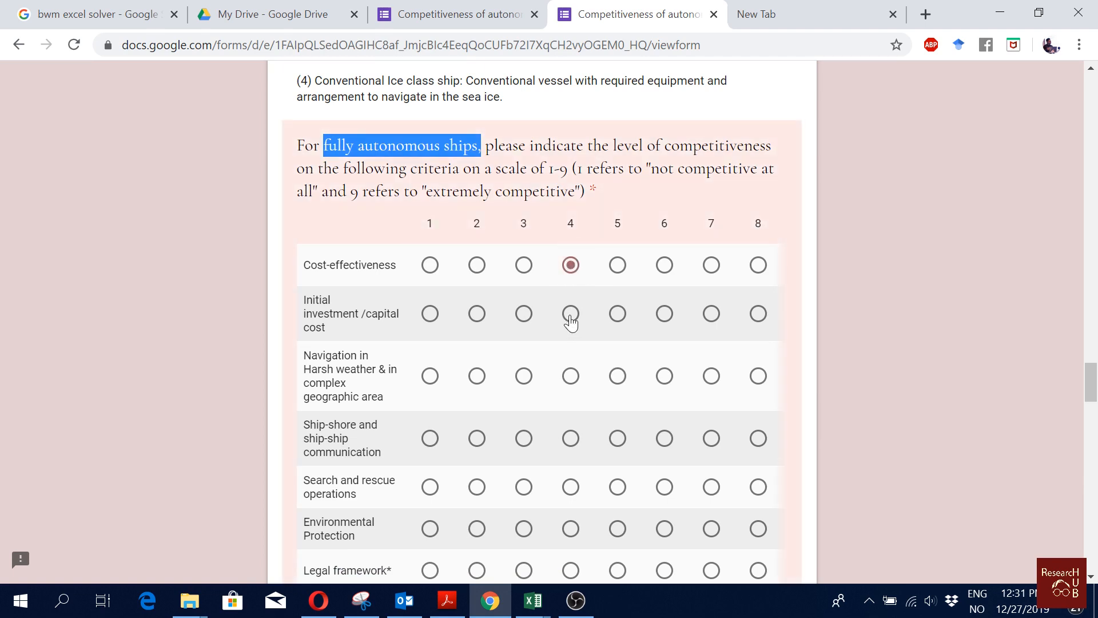
scroll(down, 3)
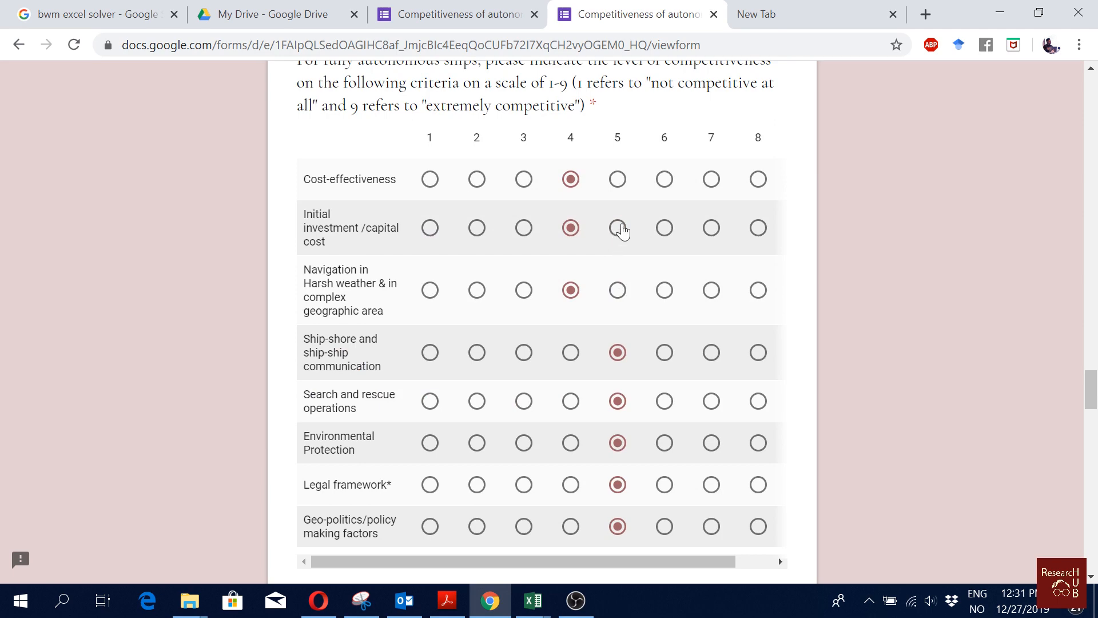
mouse_move(686, 290)
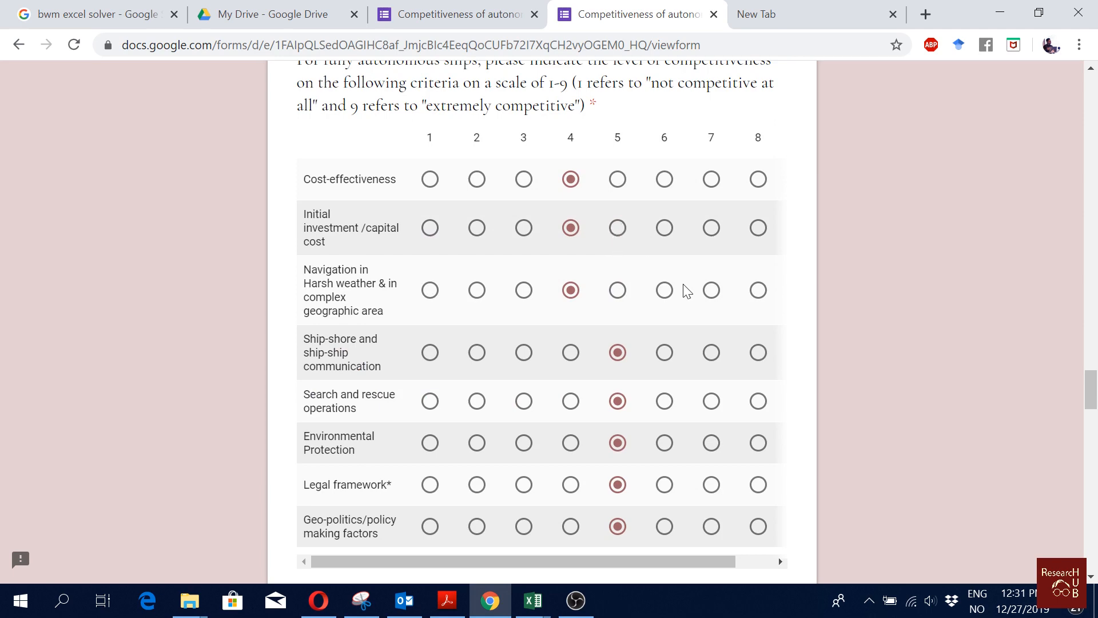
scroll(down, 3)
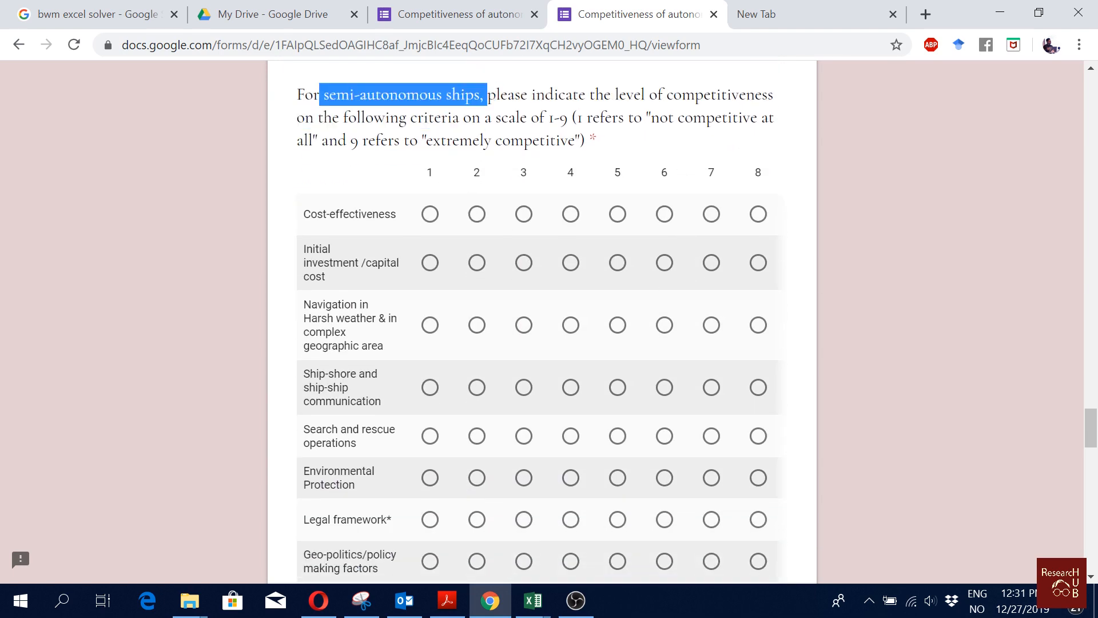
scroll(down, 3)
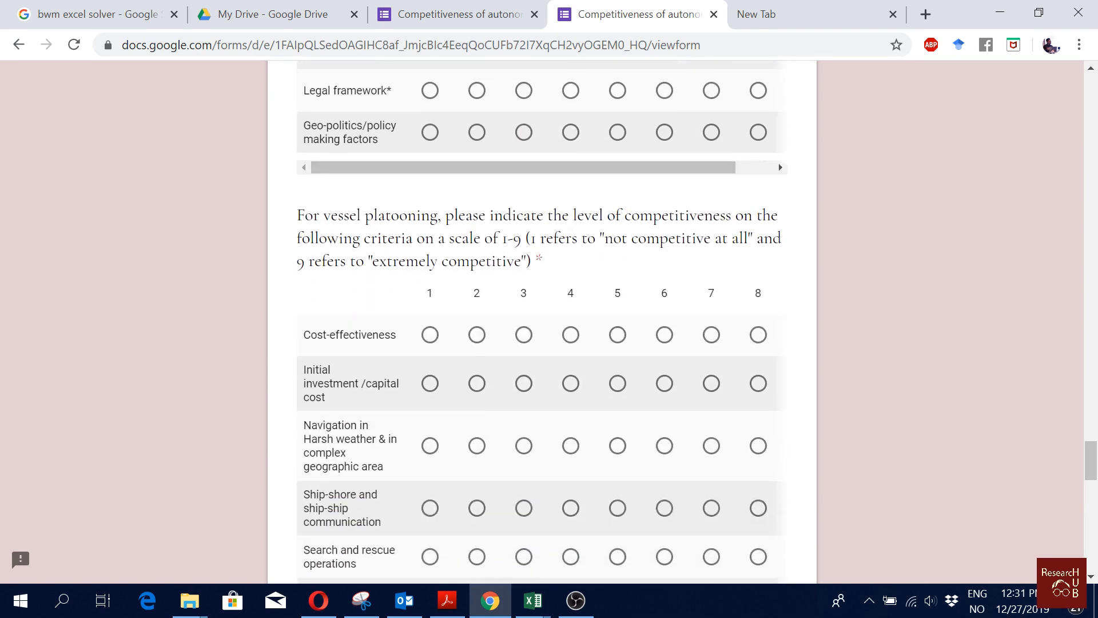
scroll(down, 3)
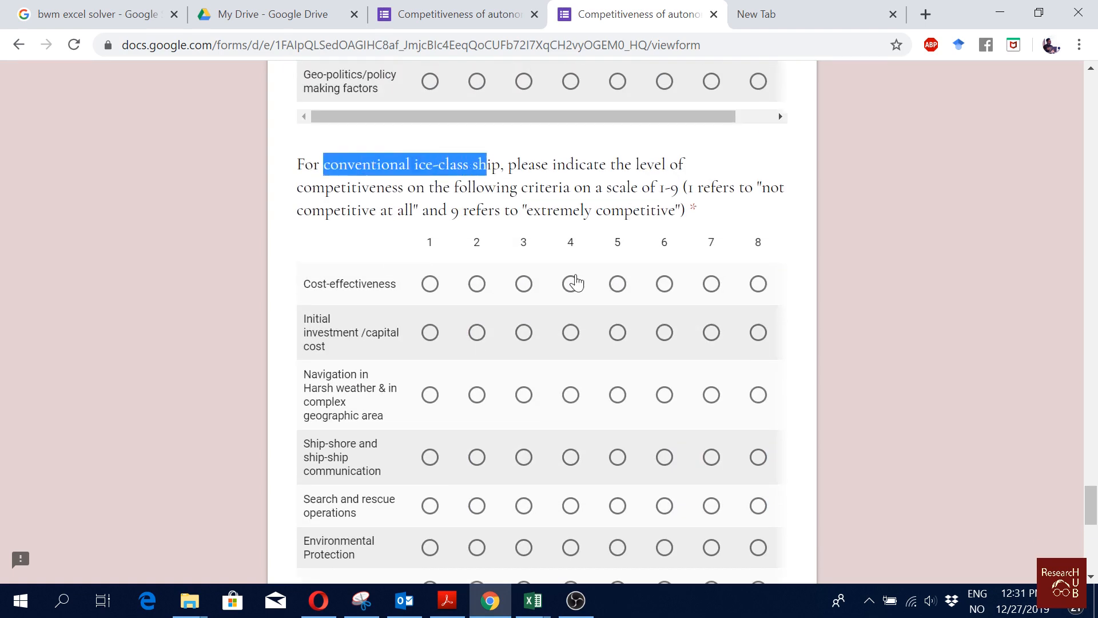
scroll(down, 3)
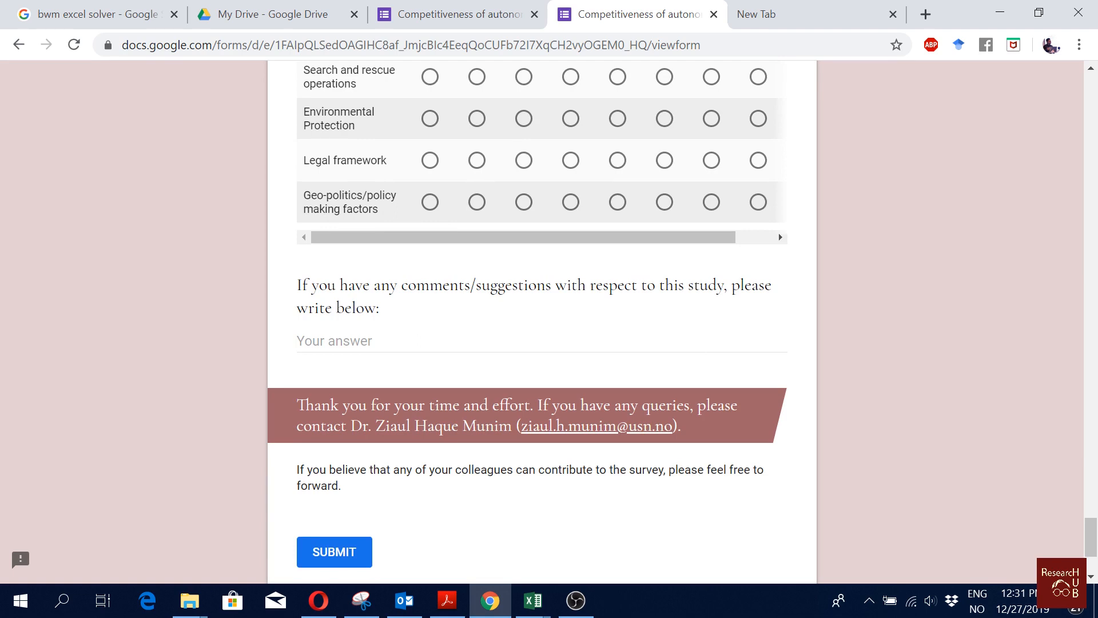
- Reach the survey's optional comments box, thank-you note and Submit option
scroll(down, 3)
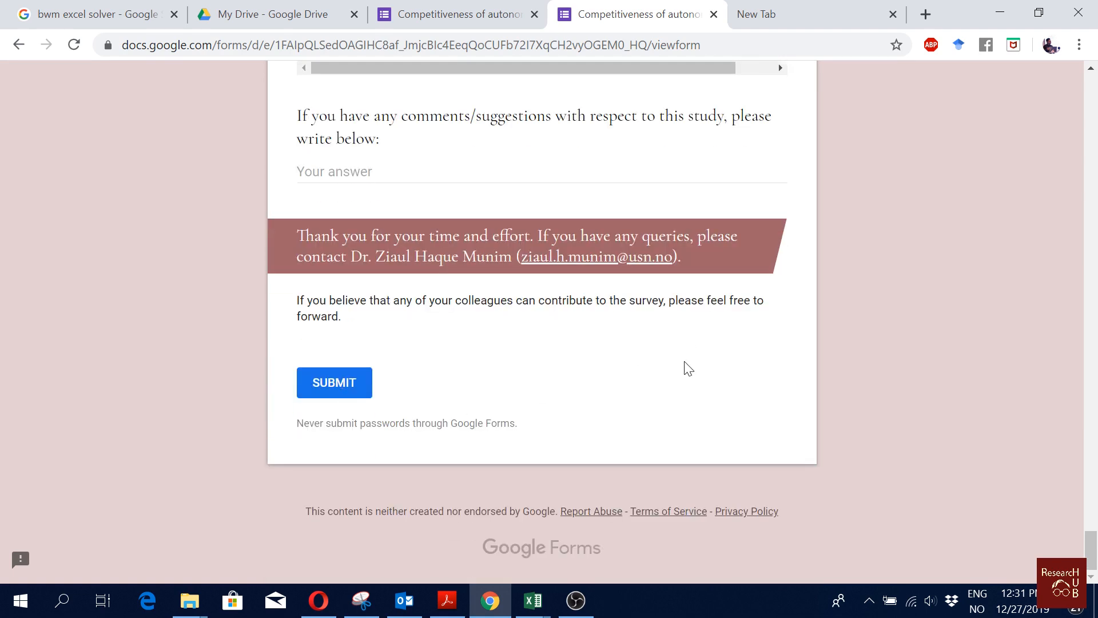
mouse_move(254, 234)
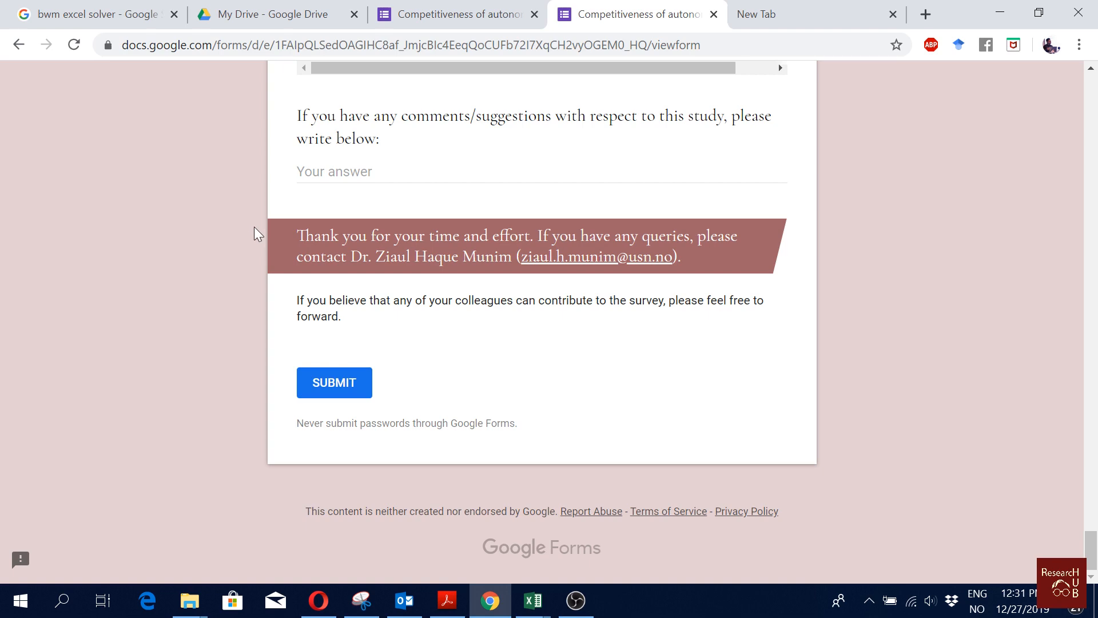
mouse_move(596, 256)
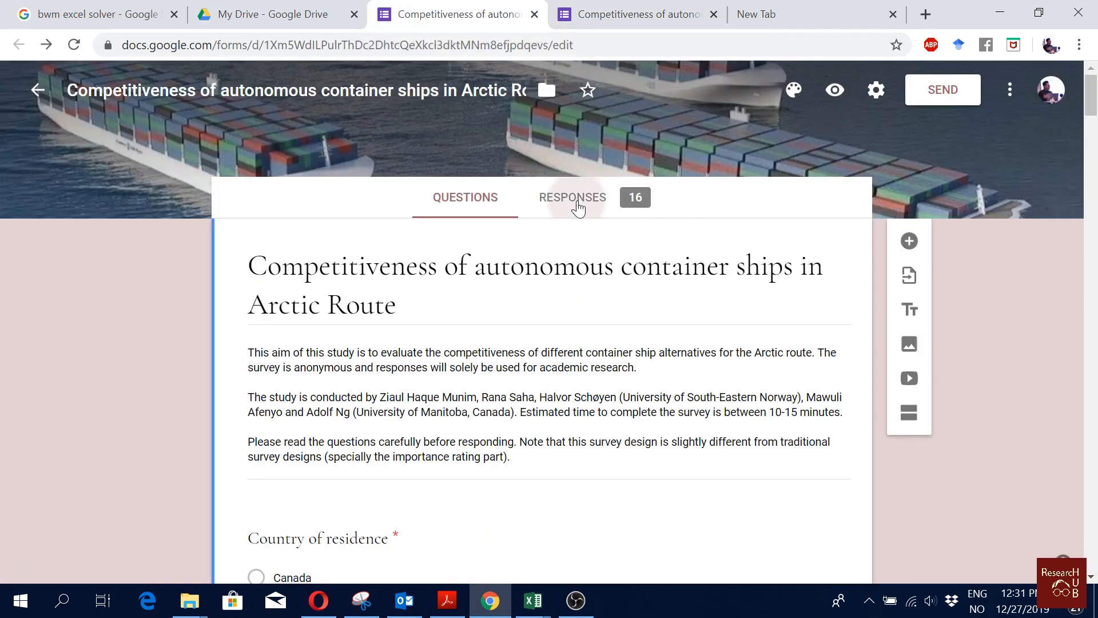
- Download all 16 survey responses as a CSV file from the Responses view
click(571, 197)
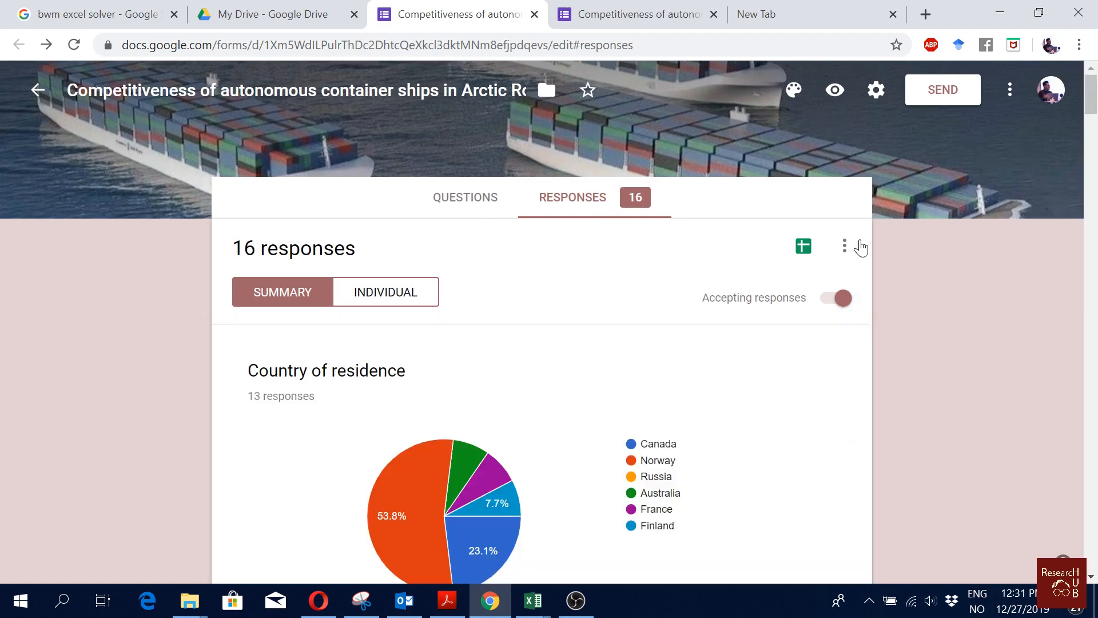
click(844, 246)
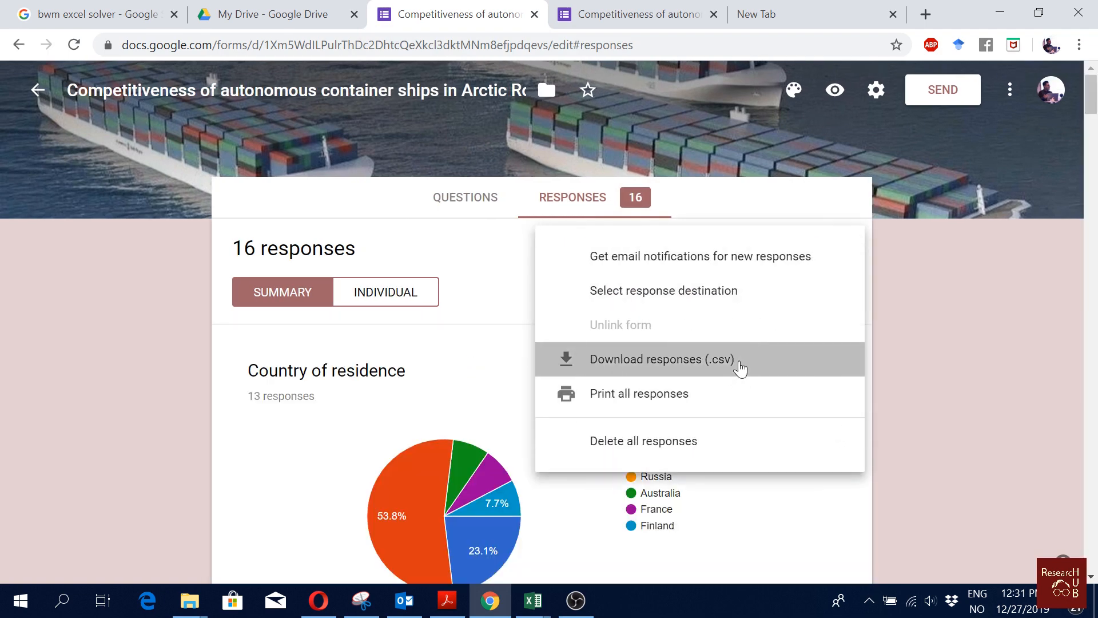
click(660, 359)
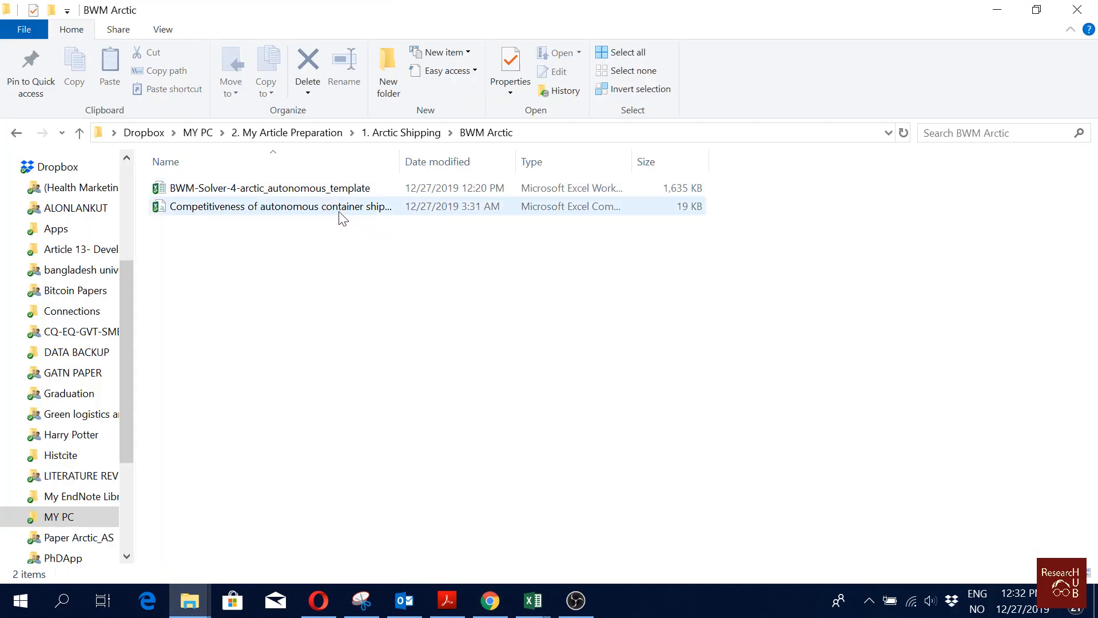
- Open the downloaded responses CSV in Excel and bring up the options for rows 2 to 4
double_click(269, 187)
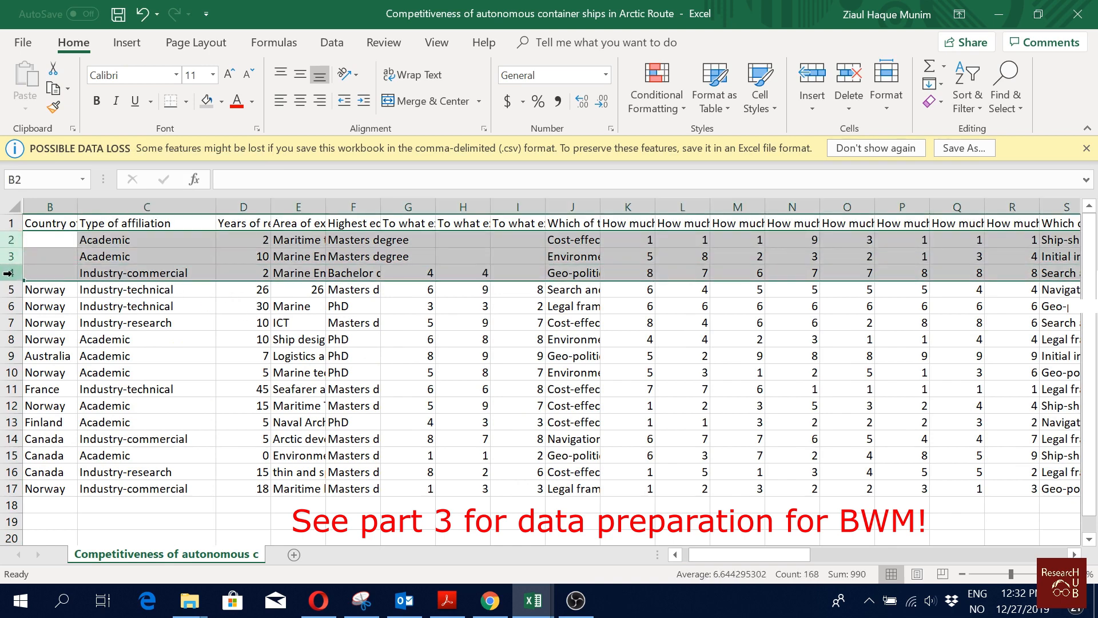
right_click(10, 272)
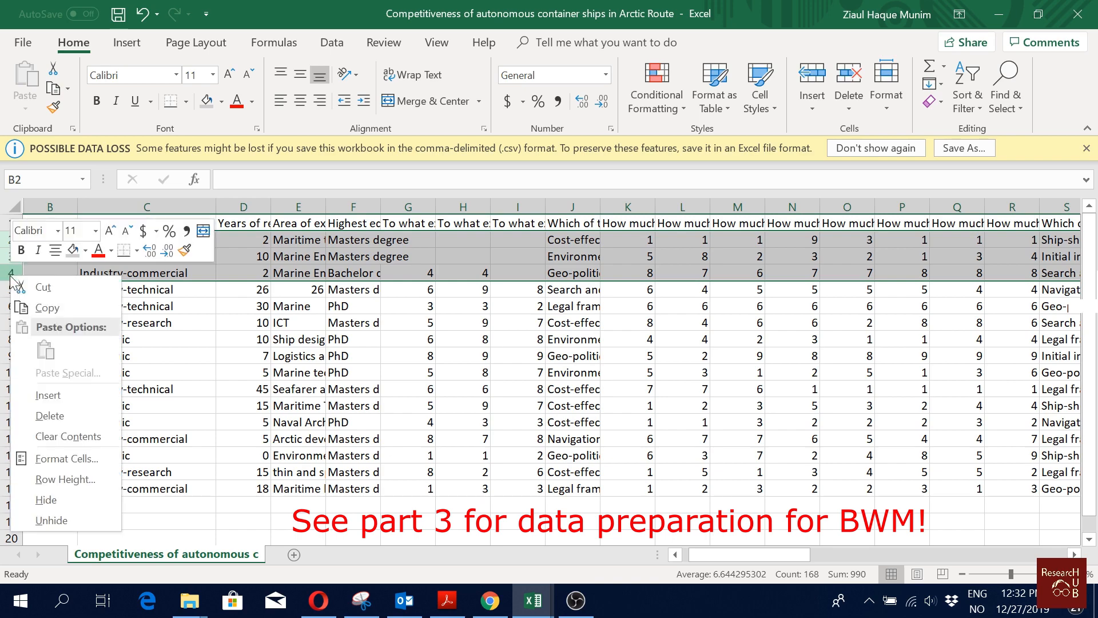
mouse_move(46, 499)
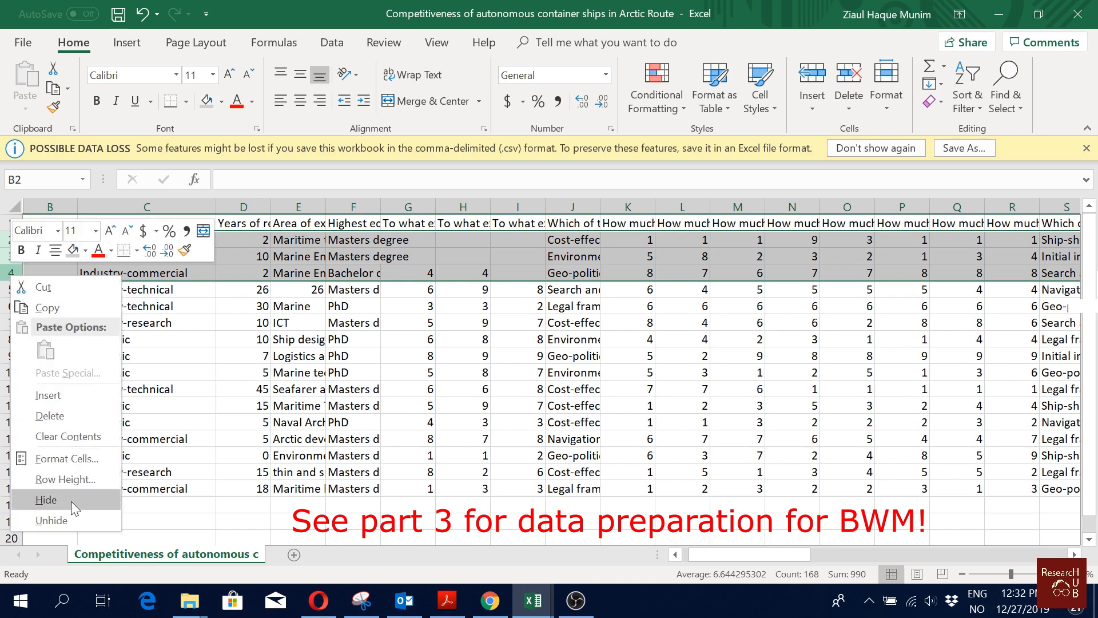